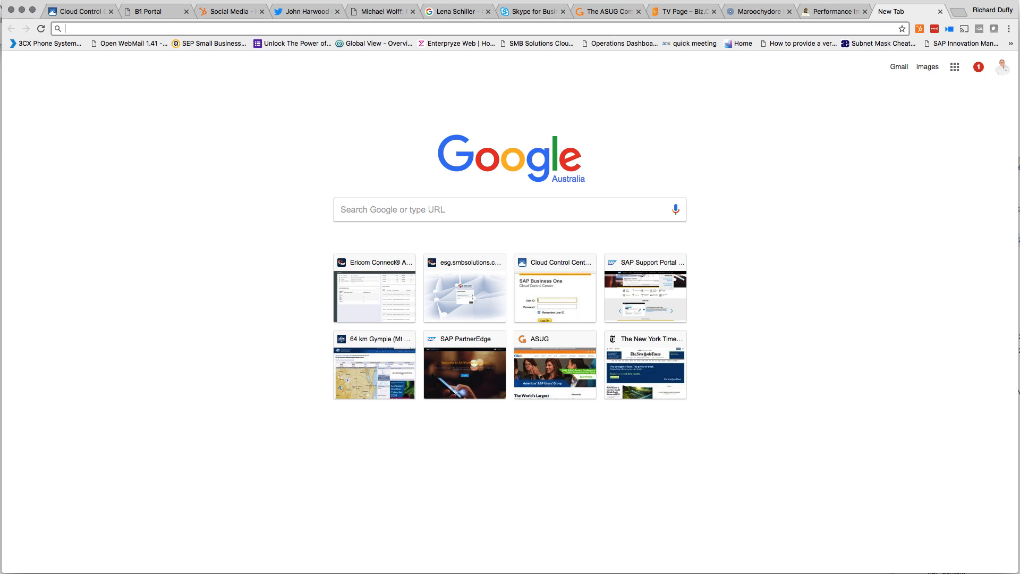
# - Go to support.sap.com and start logging on to the SAP Support Portal
pyautogui.write('support.sap.com/en/index.html')
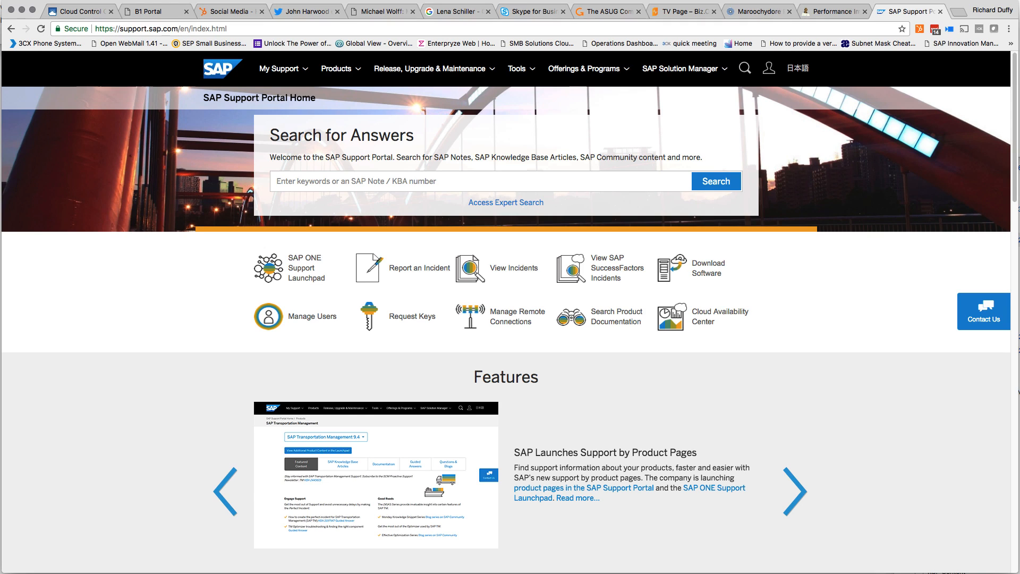
pyautogui.moveTo(769, 68)
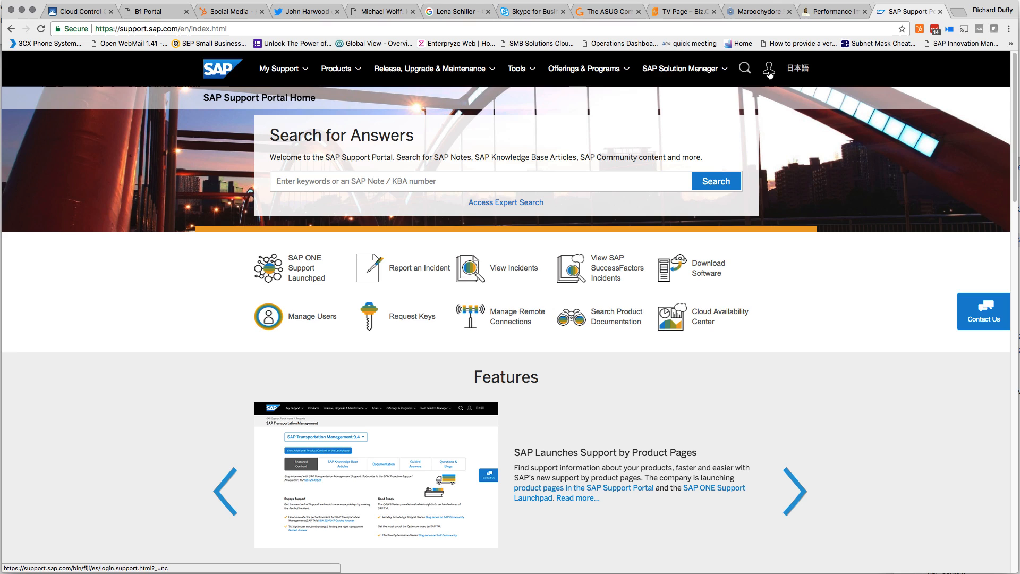
pyautogui.moveTo(770, 67)
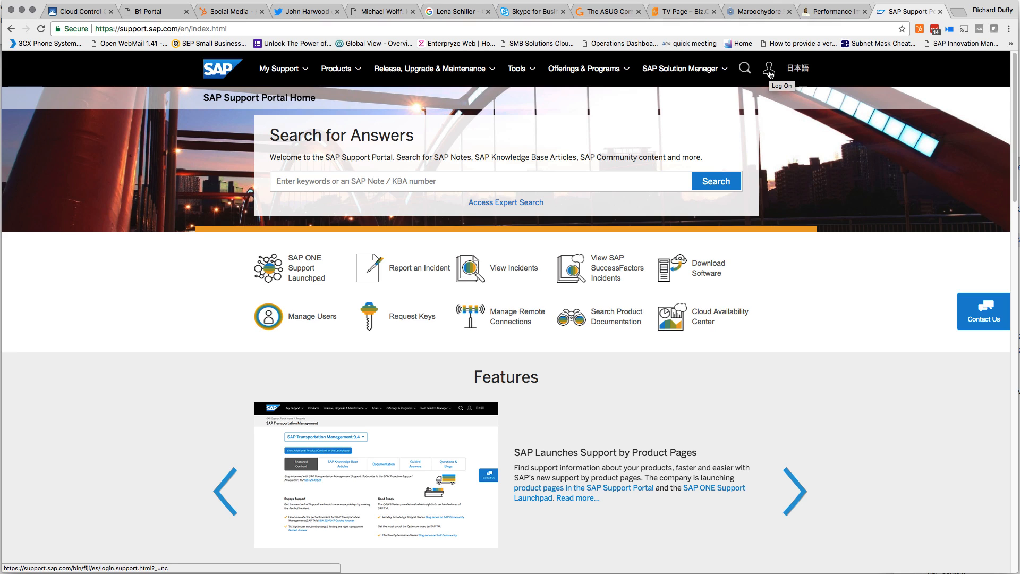
pyautogui.click(769, 67)
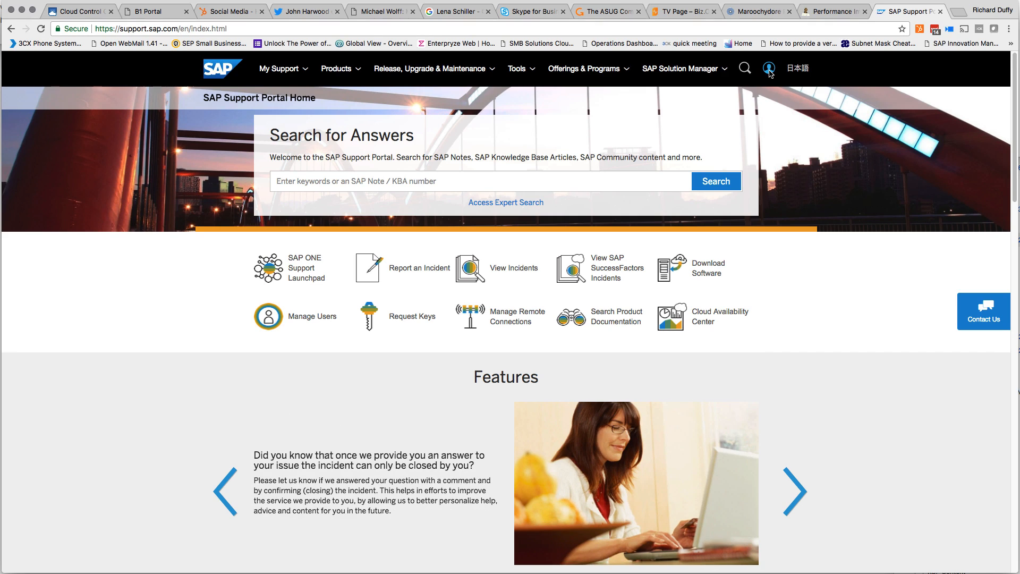
# - Review the user profile's general settings, roles and recent installations from the account menu
pyautogui.click(769, 68)
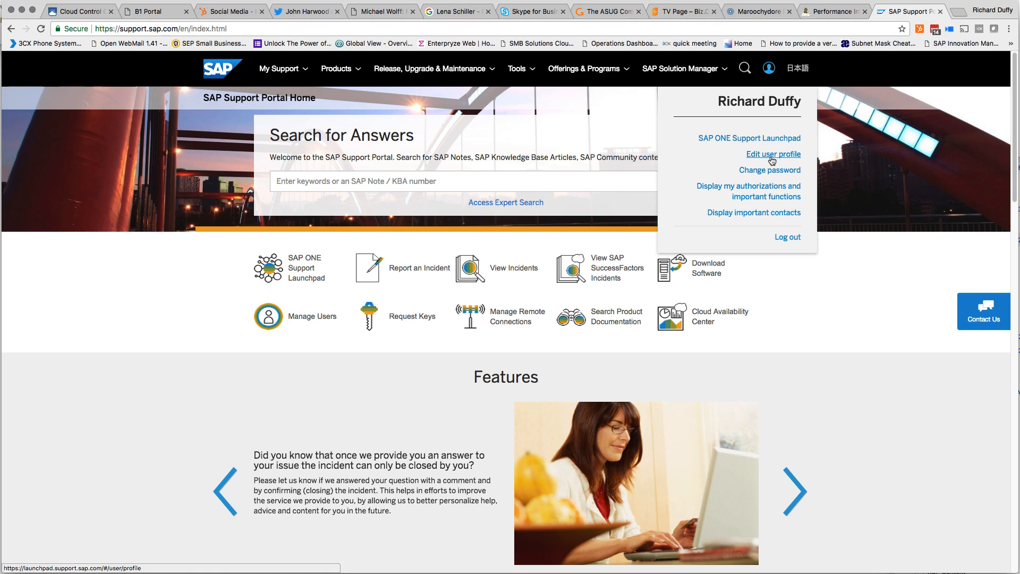
pyautogui.click(774, 154)
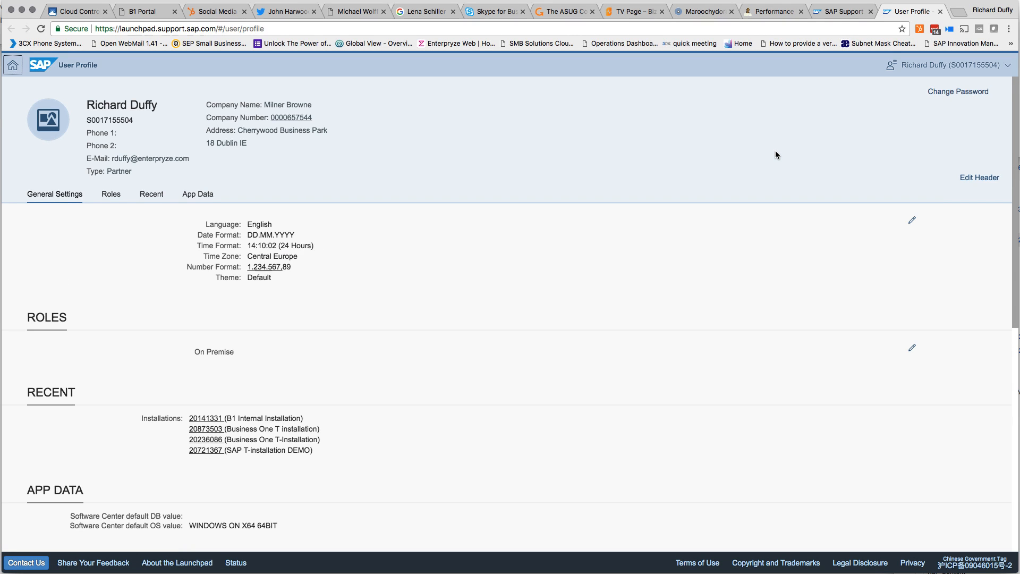
pyautogui.moveTo(1006, 61)
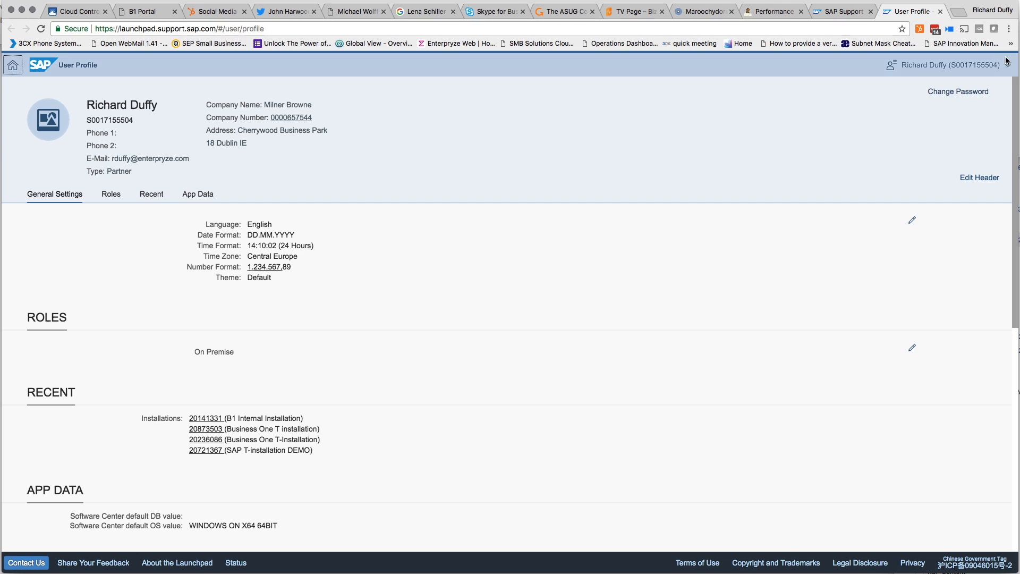
pyautogui.click(948, 65)
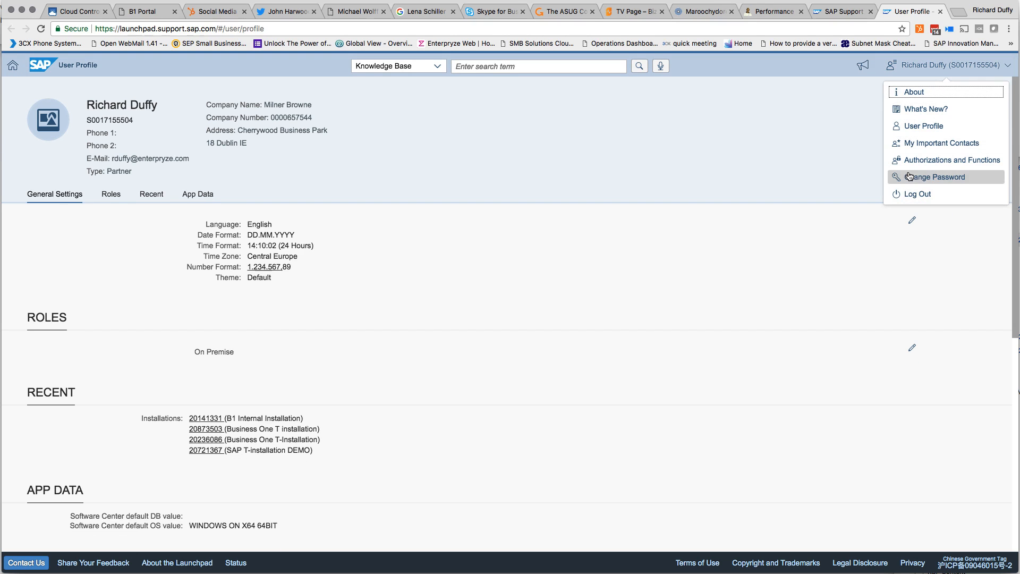
pyautogui.click(916, 194)
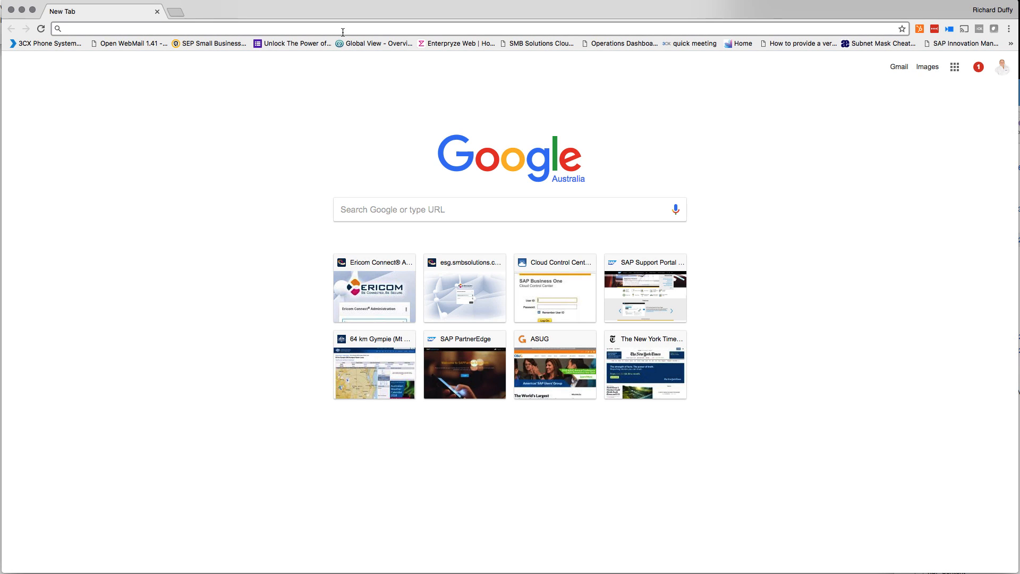
# - Return to support.sap.com and log on with the second SAP Passport certificate
pyautogui.write('support.sap.com/en/index.html')
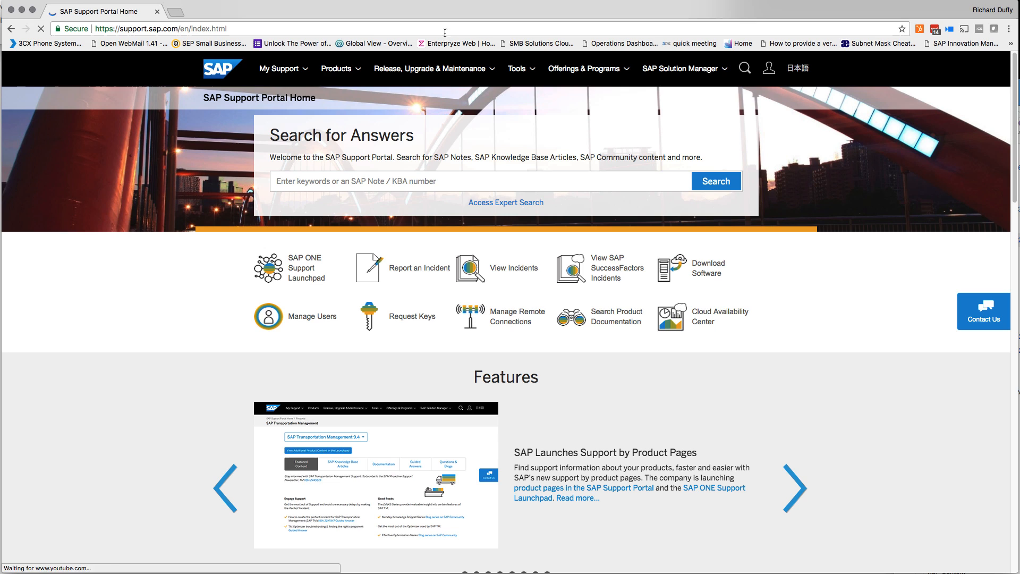
pyautogui.moveTo(769, 68)
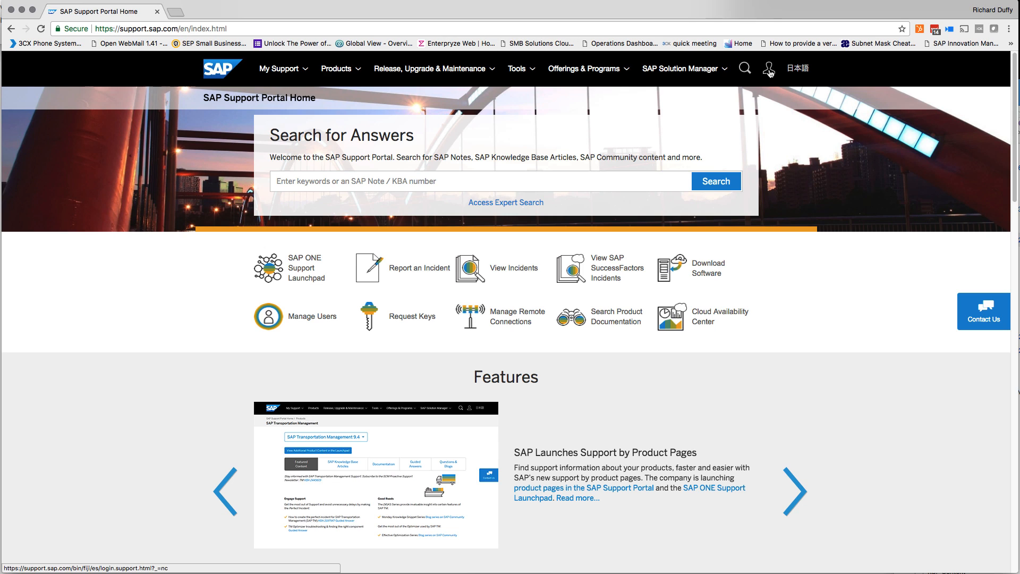
pyautogui.click(768, 68)
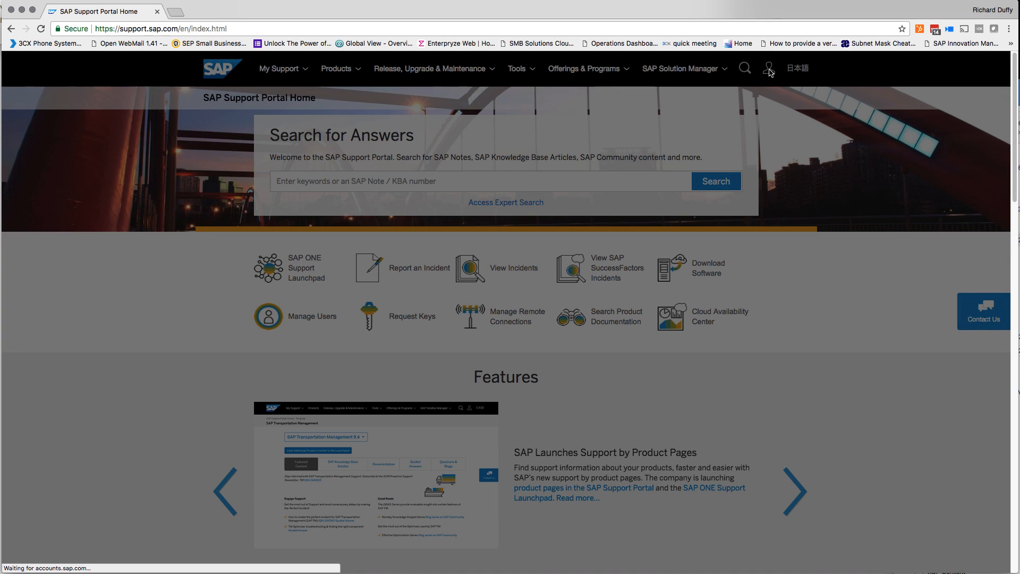
pyautogui.click(769, 68)
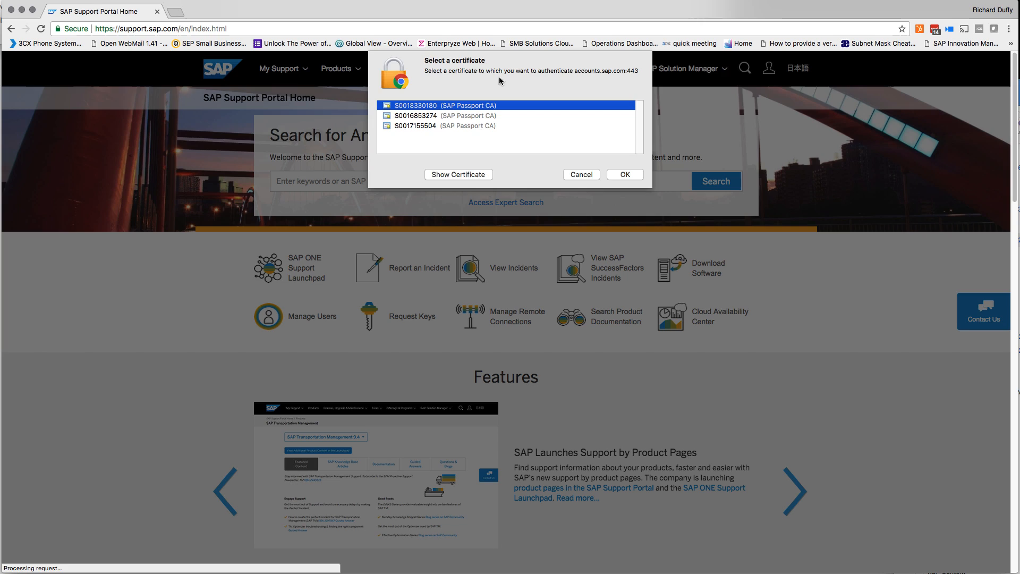
pyautogui.moveTo(445, 131)
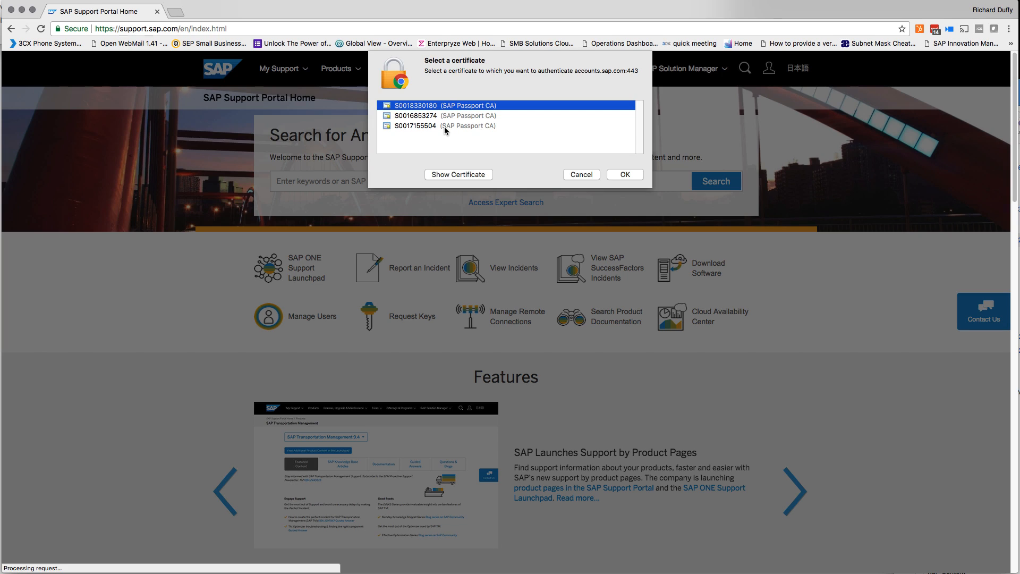
pyautogui.moveTo(422, 103)
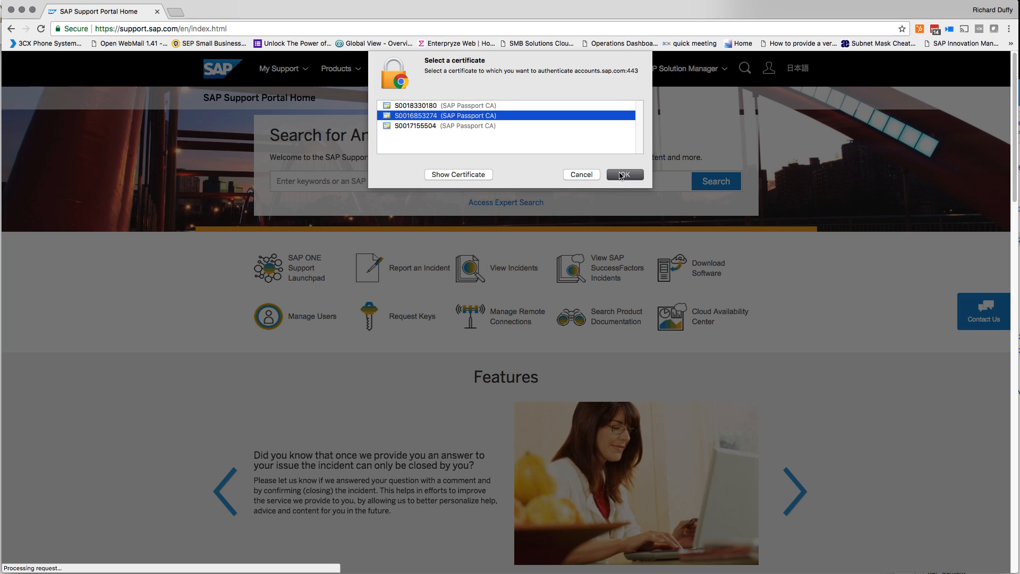
pyautogui.click(623, 174)
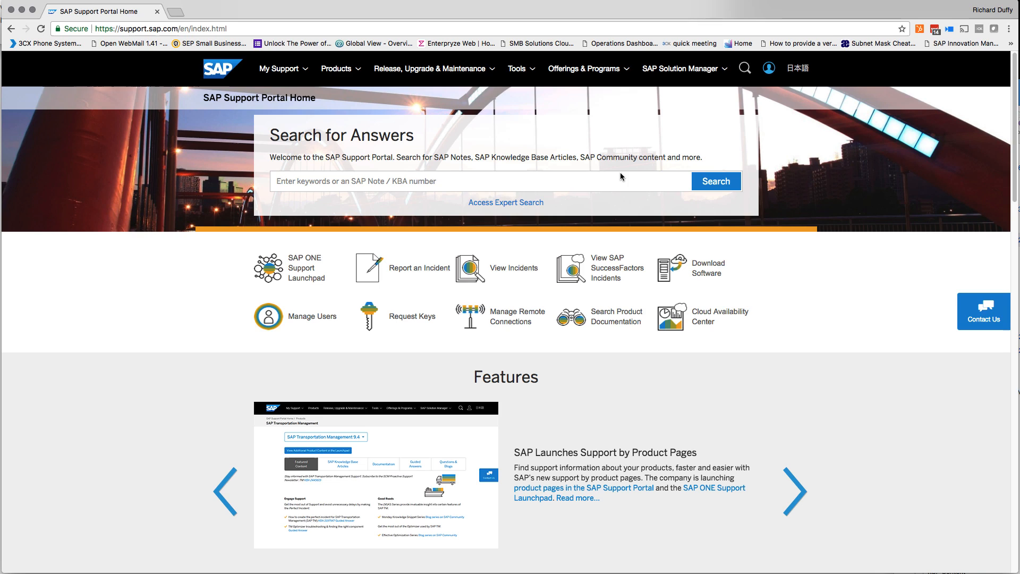
pyautogui.moveTo(612, 119)
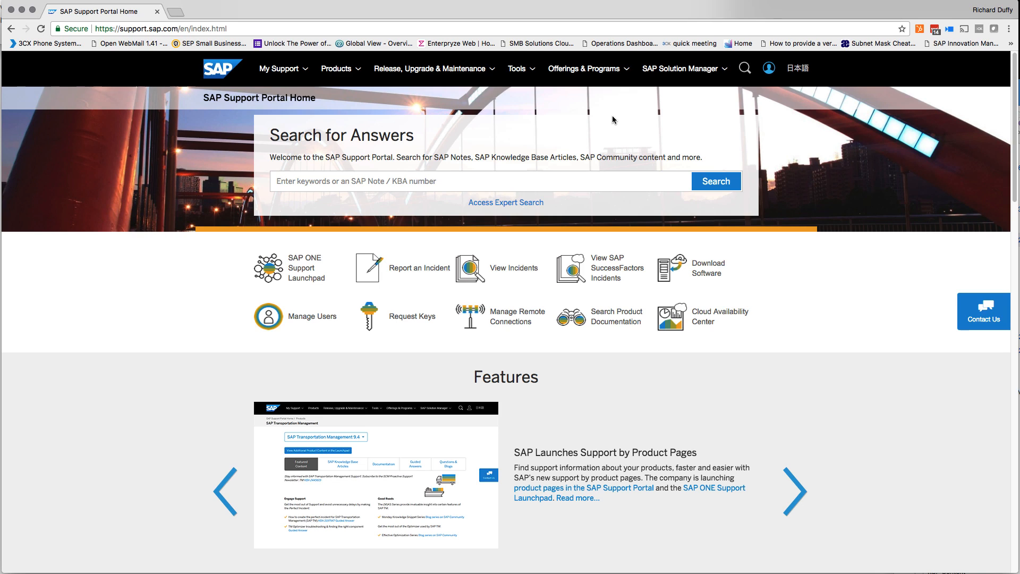
pyautogui.moveTo(630, 99)
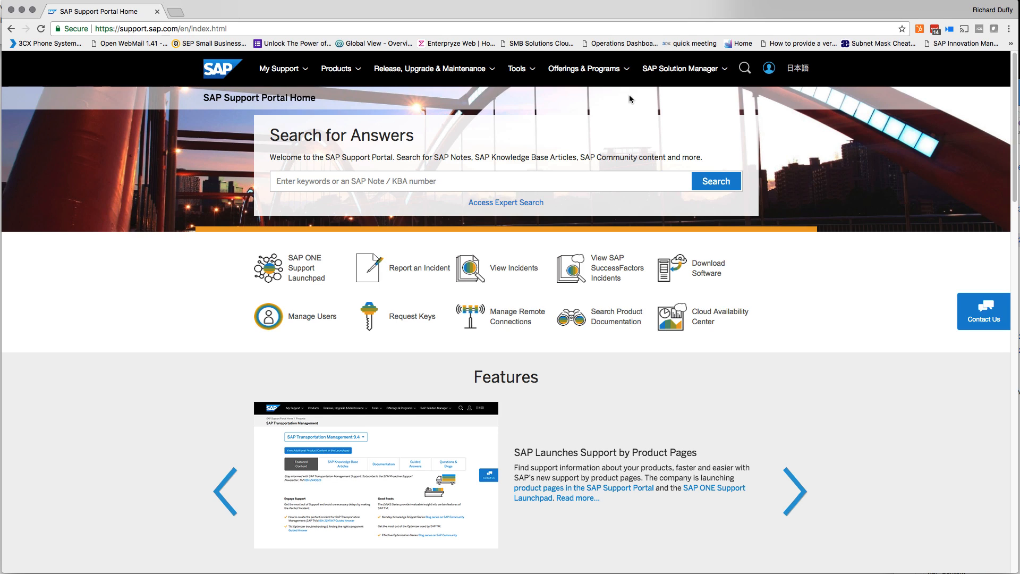
pyautogui.moveTo(586, 69)
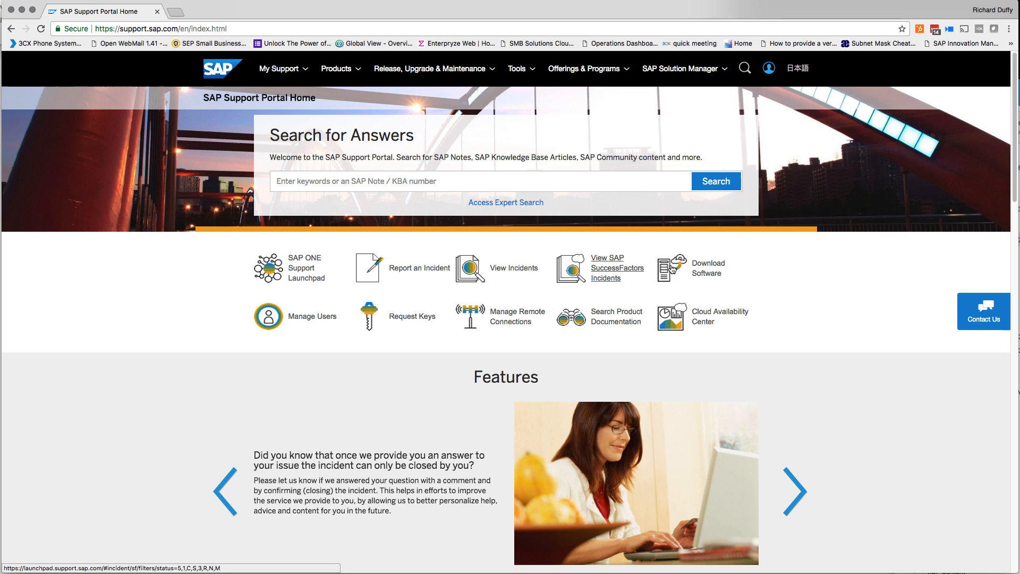
pyautogui.moveTo(449, 316)
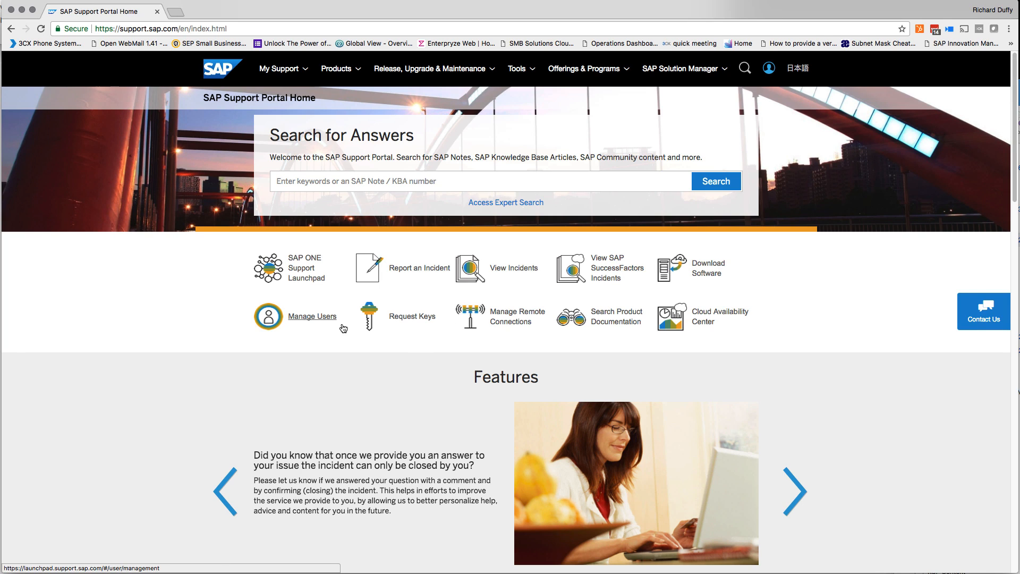
pyautogui.moveTo(411, 316)
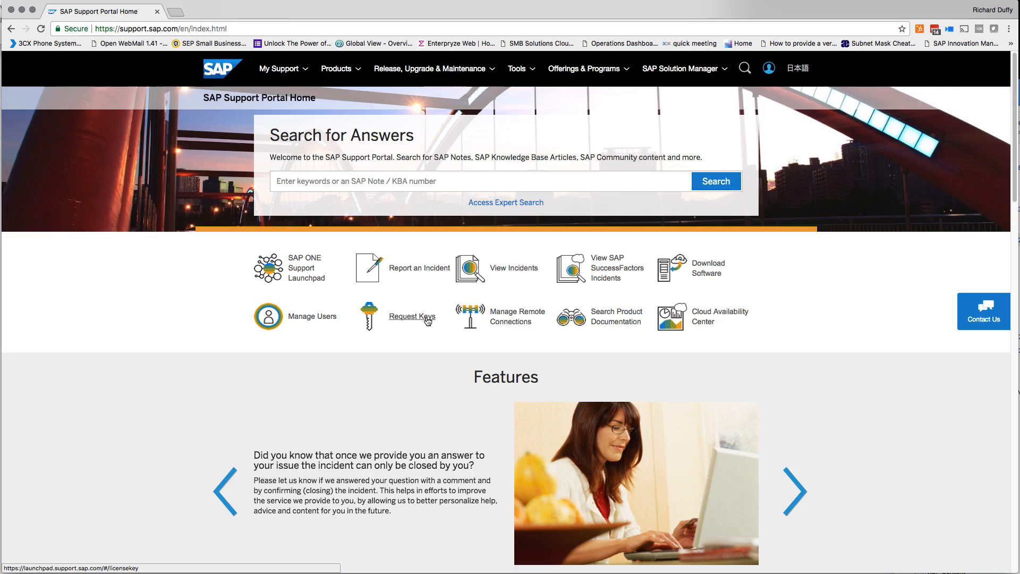
# - Start a license key request from the Request Keys tile
pyautogui.click(412, 316)
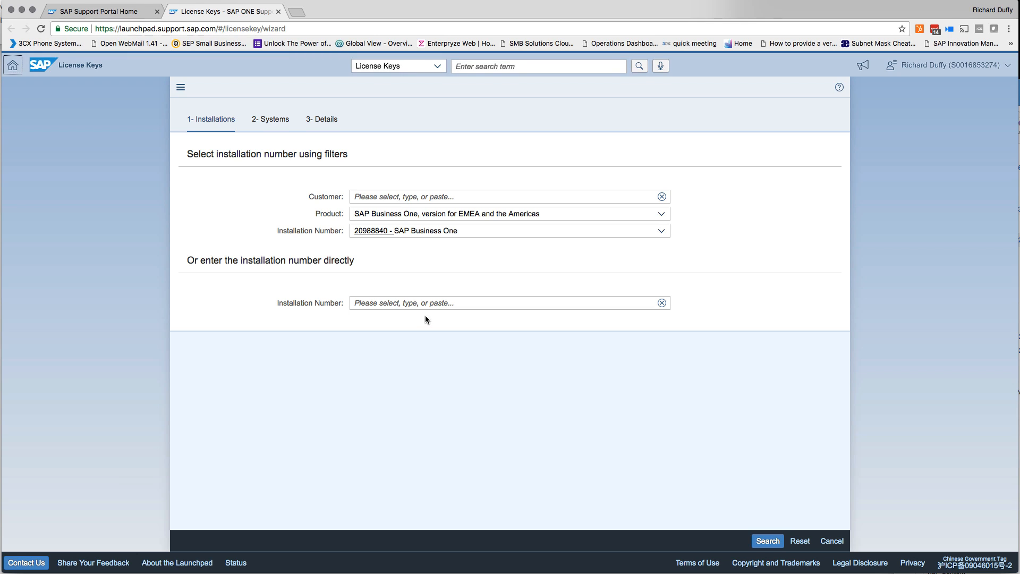
pyautogui.moveTo(346, 171)
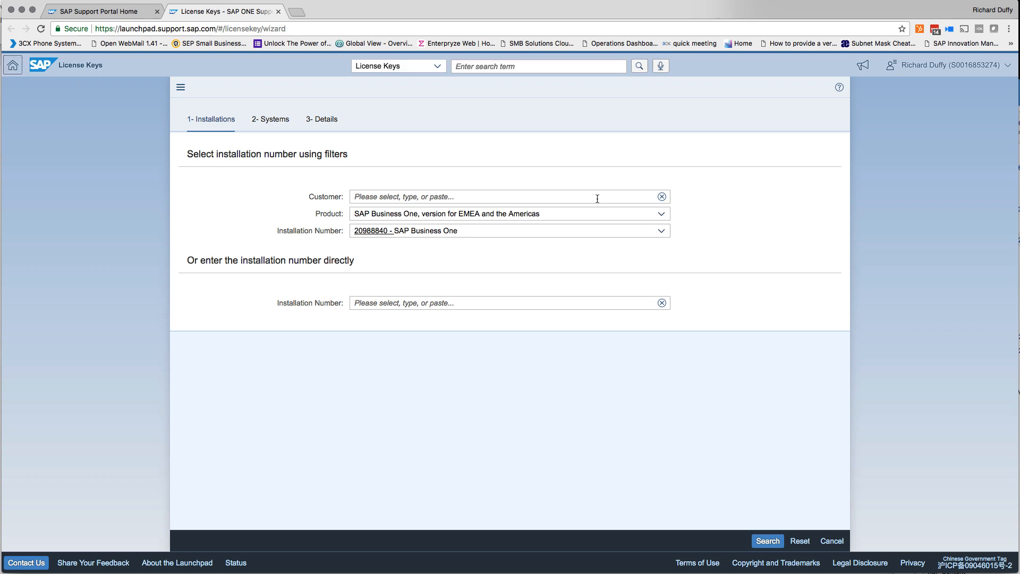
# - Choose customer 1680384 SMB Solutions, SAP Business One EMEA and installation 20988840
pyautogui.click(508, 196)
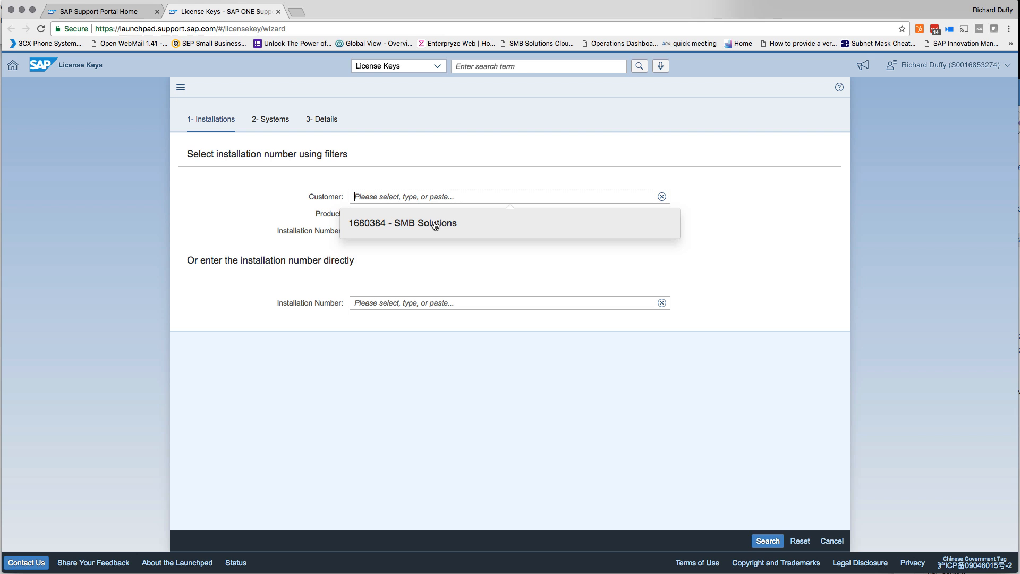
pyautogui.click(403, 223)
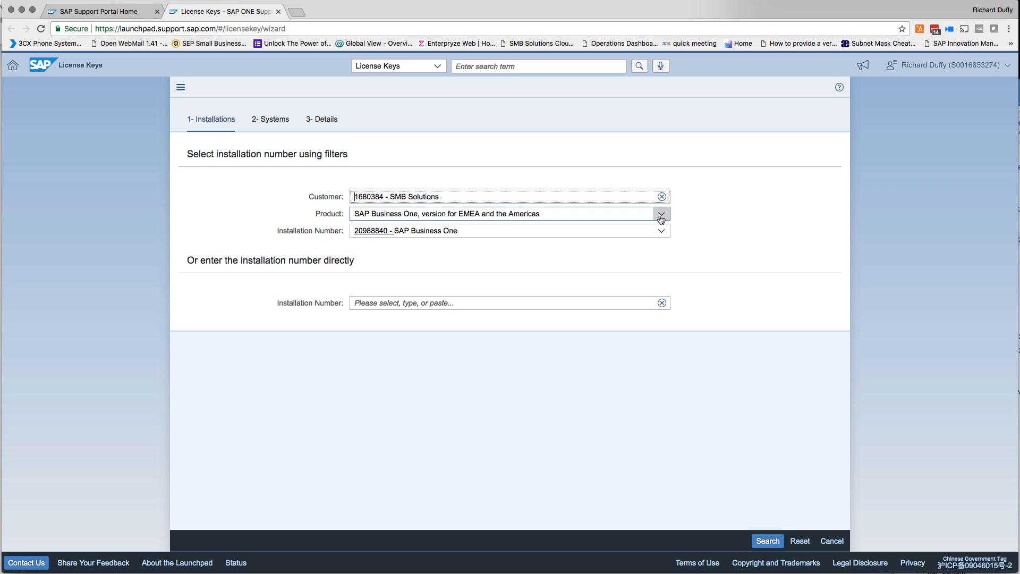
pyautogui.click(662, 214)
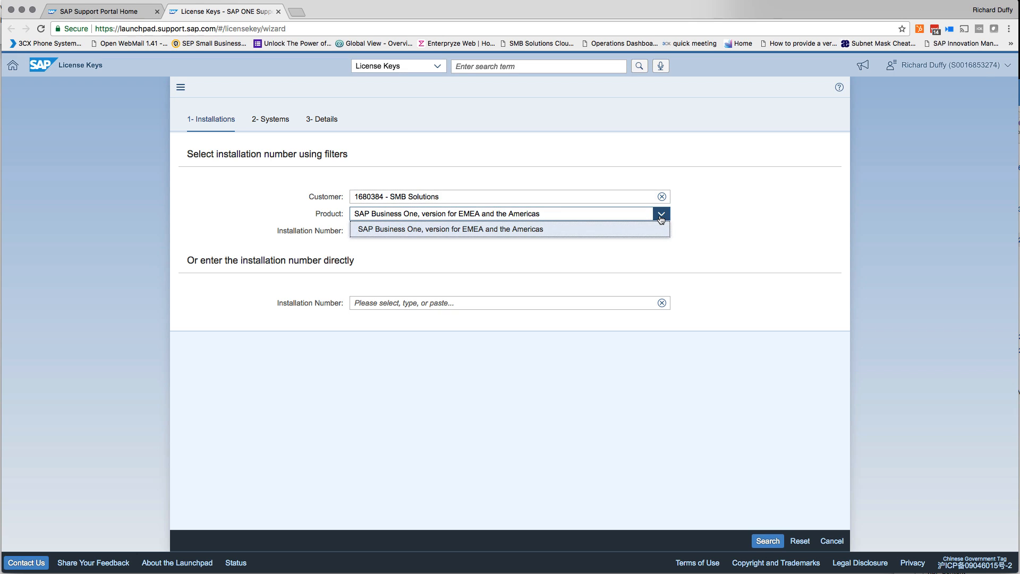
pyautogui.moveTo(415, 235)
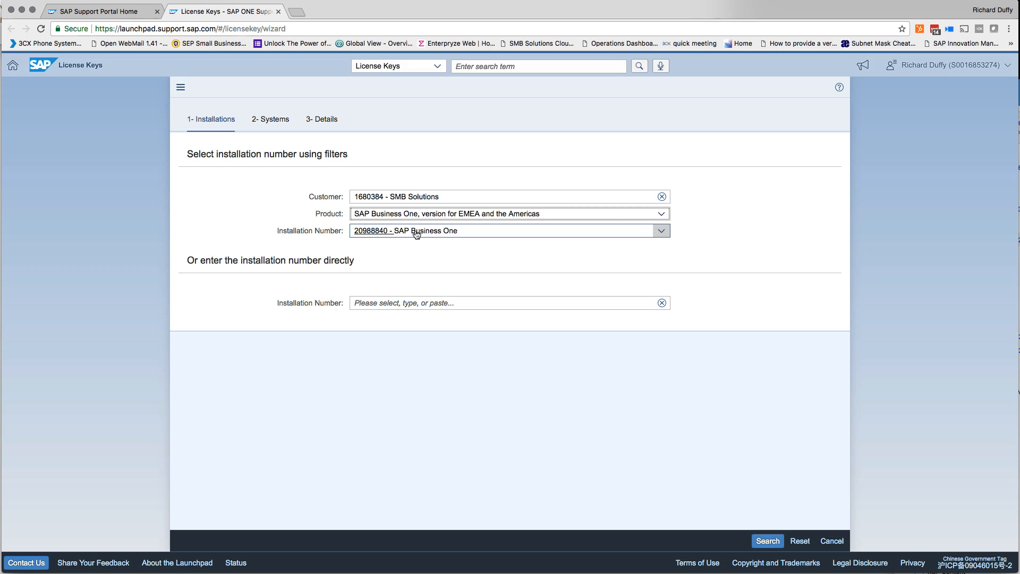
pyautogui.moveTo(681, 235)
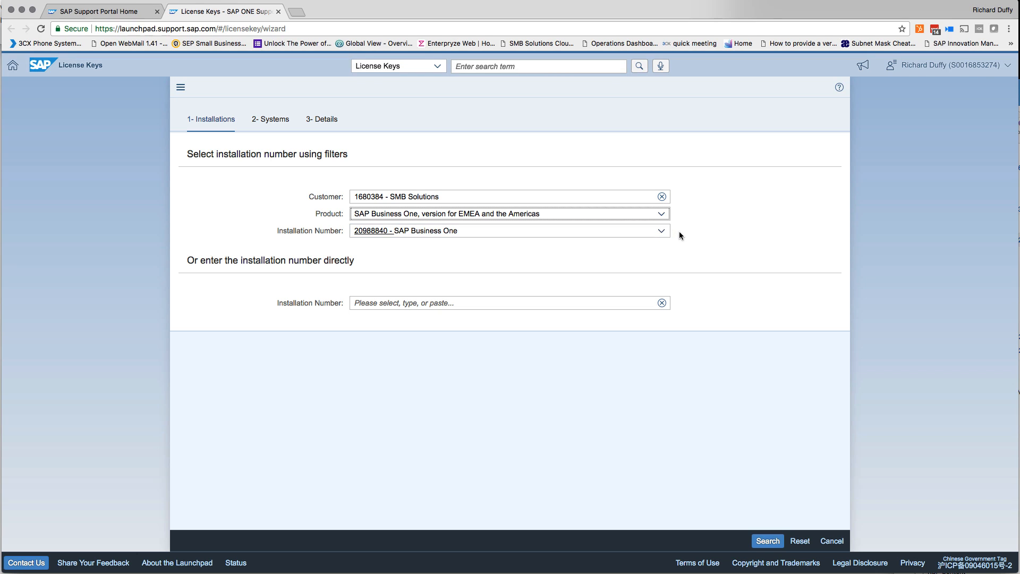
pyautogui.click(662, 230)
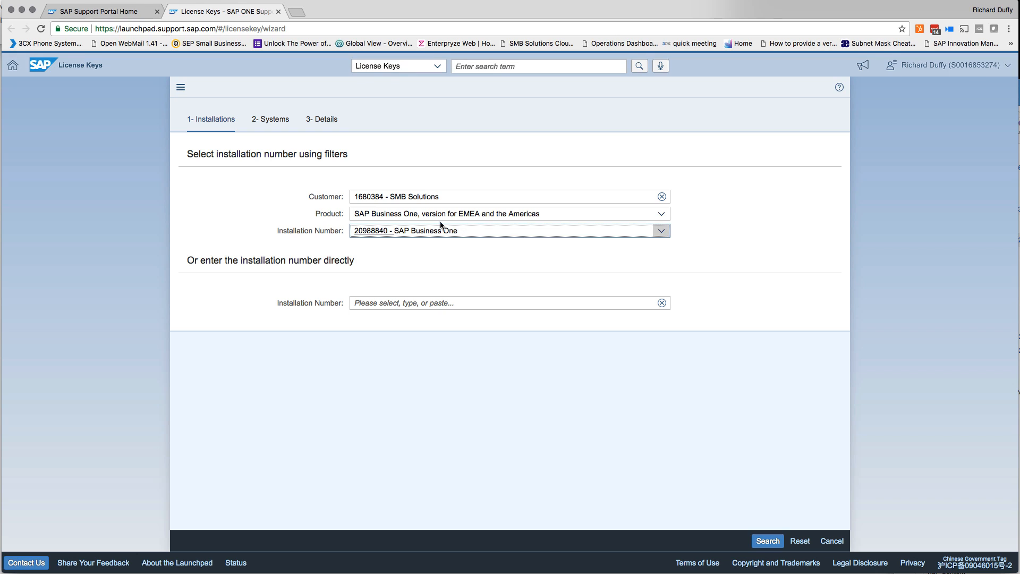
pyautogui.moveTo(425, 228)
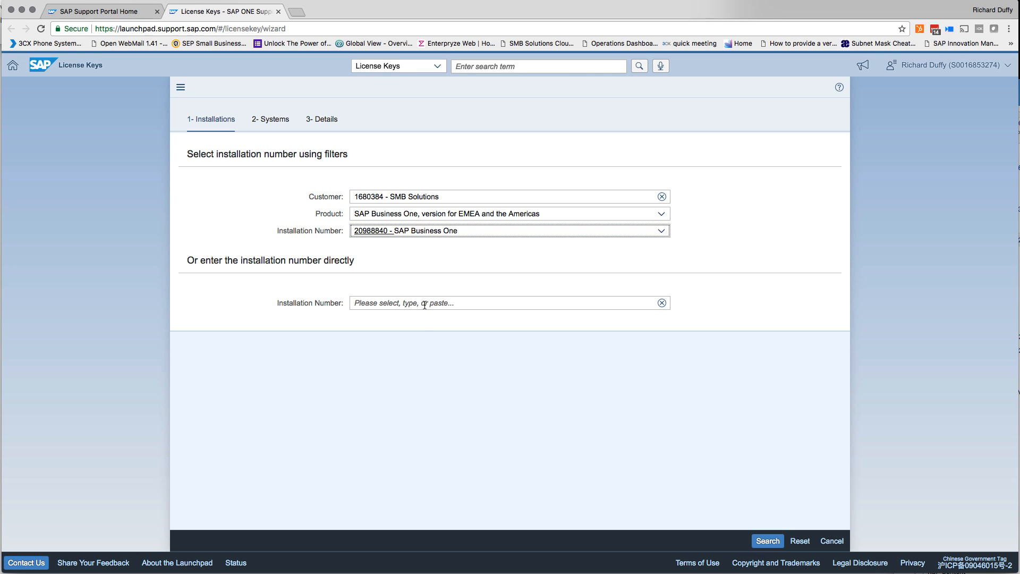
pyautogui.moveTo(716, 479)
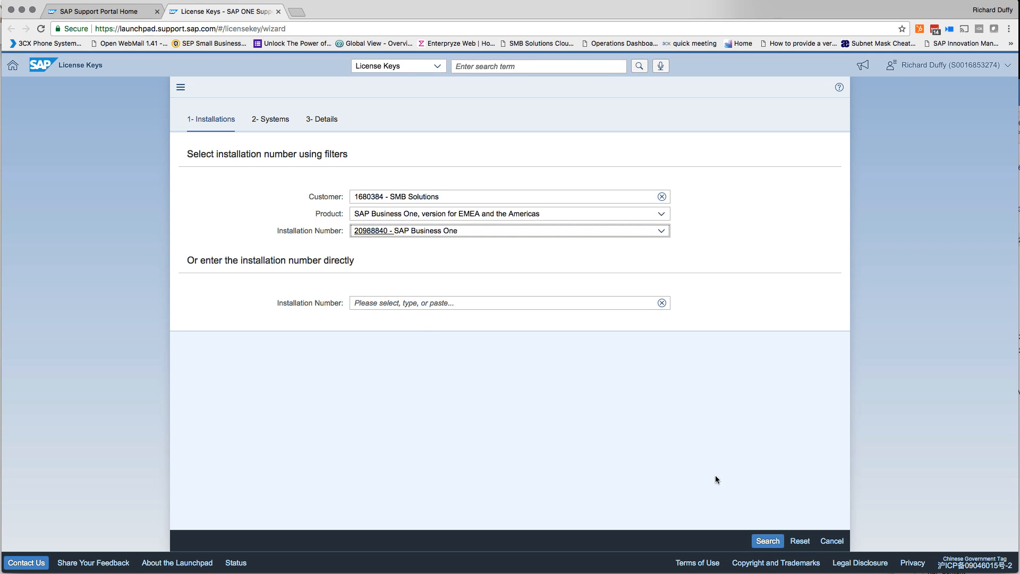
pyautogui.click(767, 541)
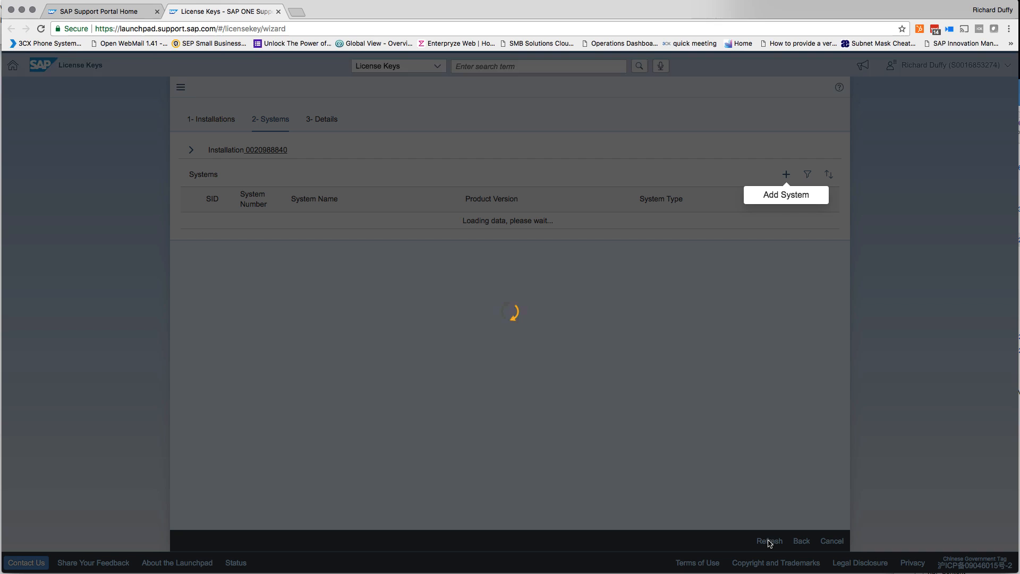
pyautogui.moveTo(675, 399)
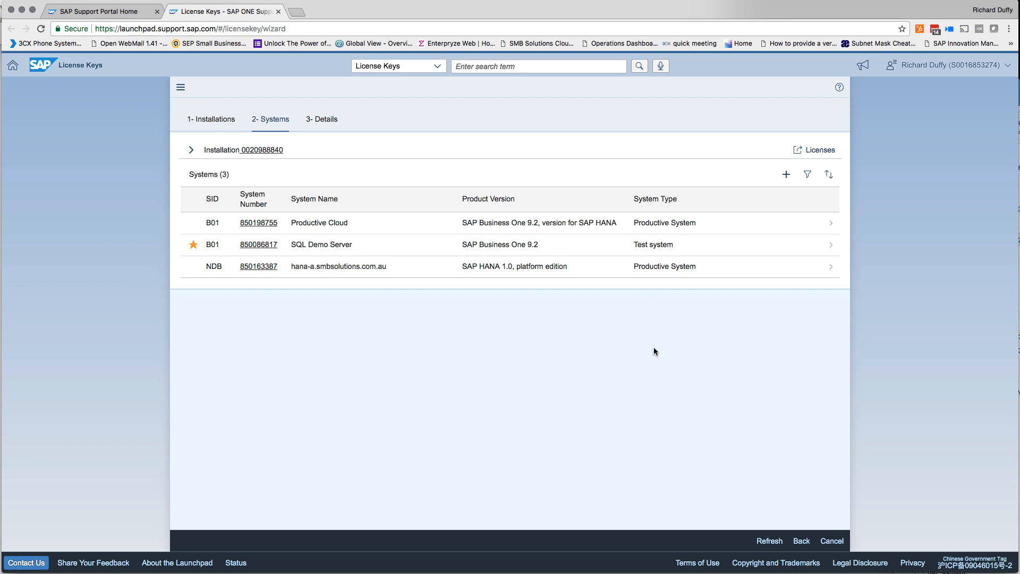
pyautogui.moveTo(290, 185)
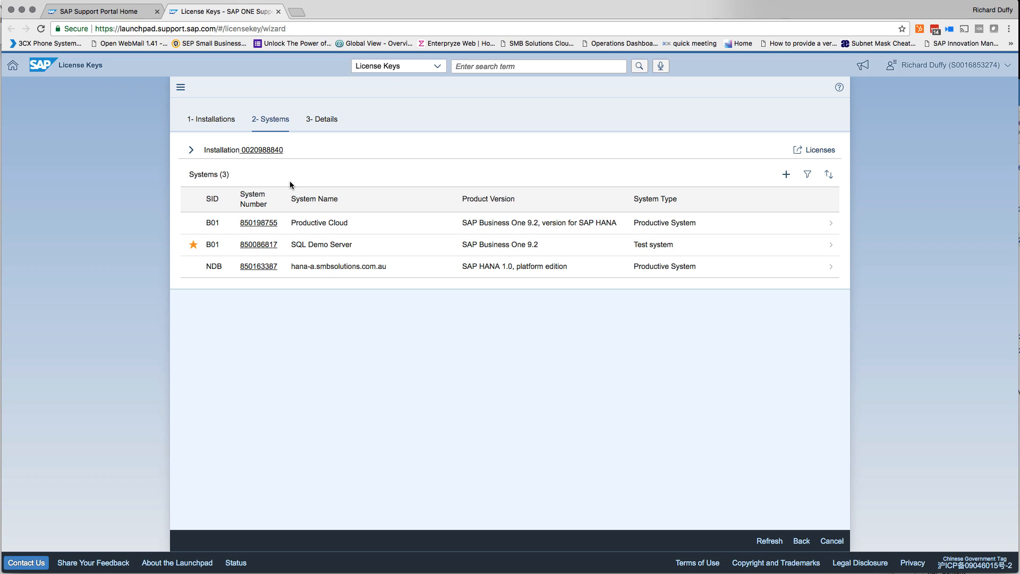
pyautogui.moveTo(457, 258)
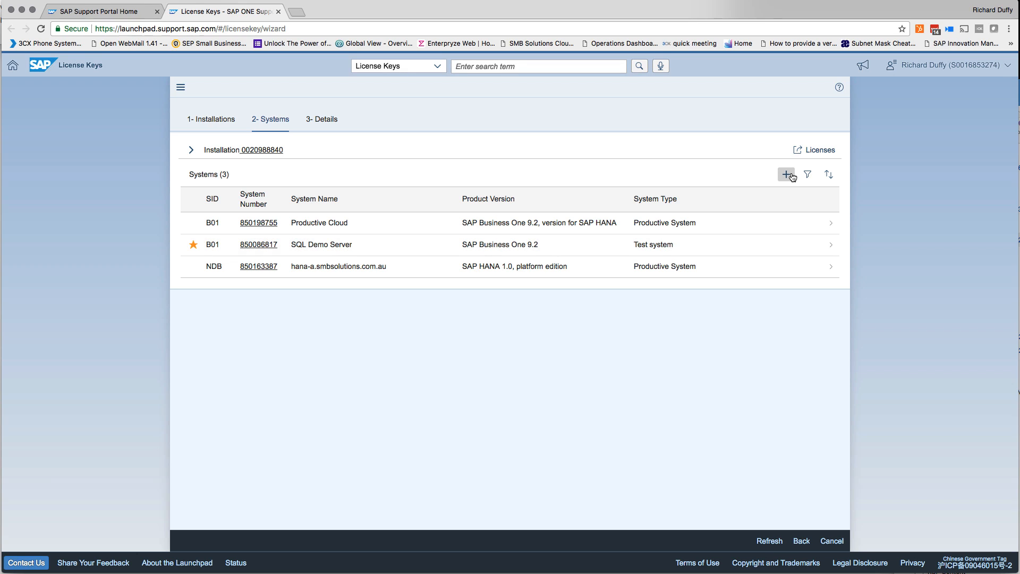
pyautogui.moveTo(786, 173)
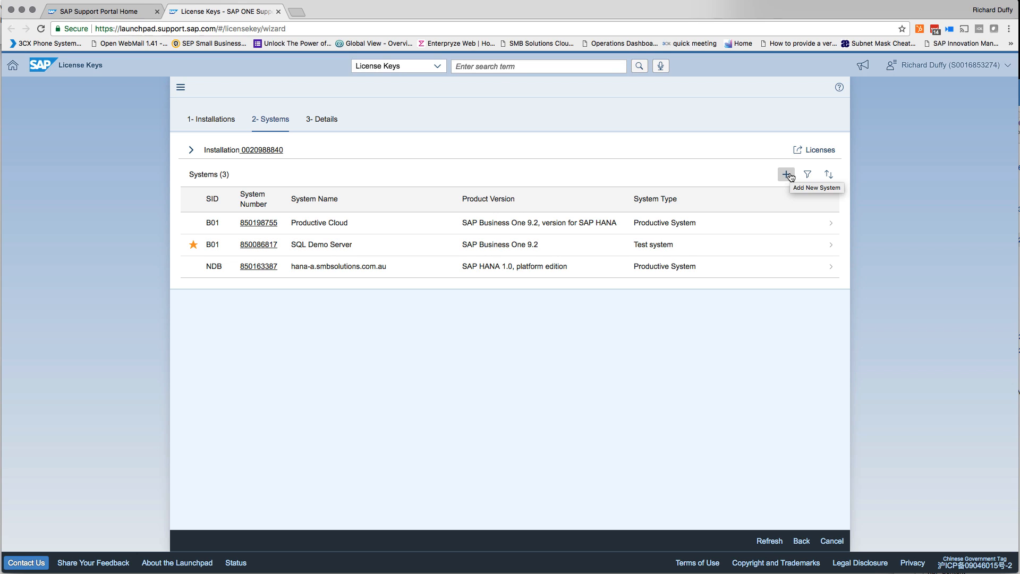
pyautogui.moveTo(787, 177)
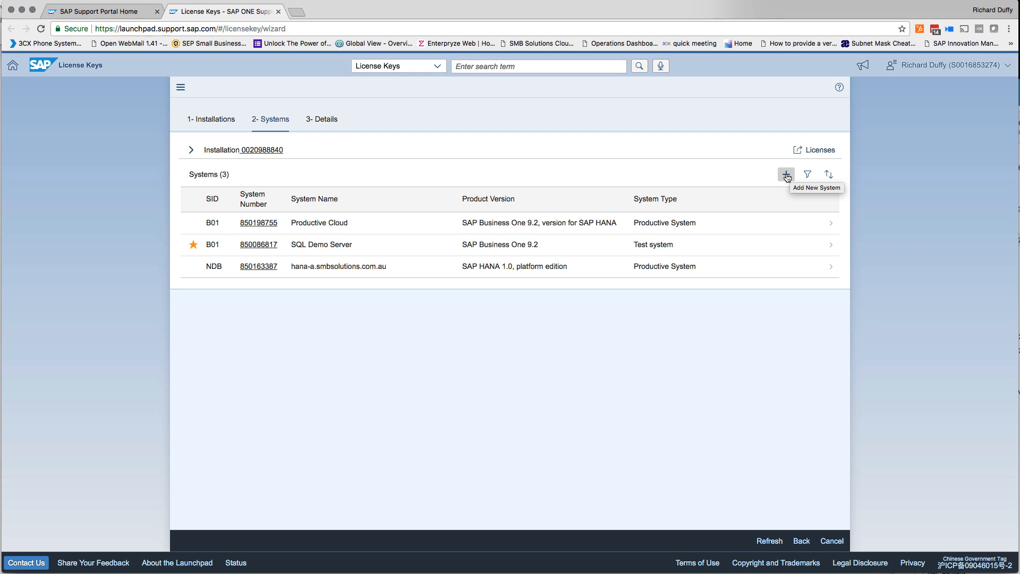
pyautogui.moveTo(271, 247)
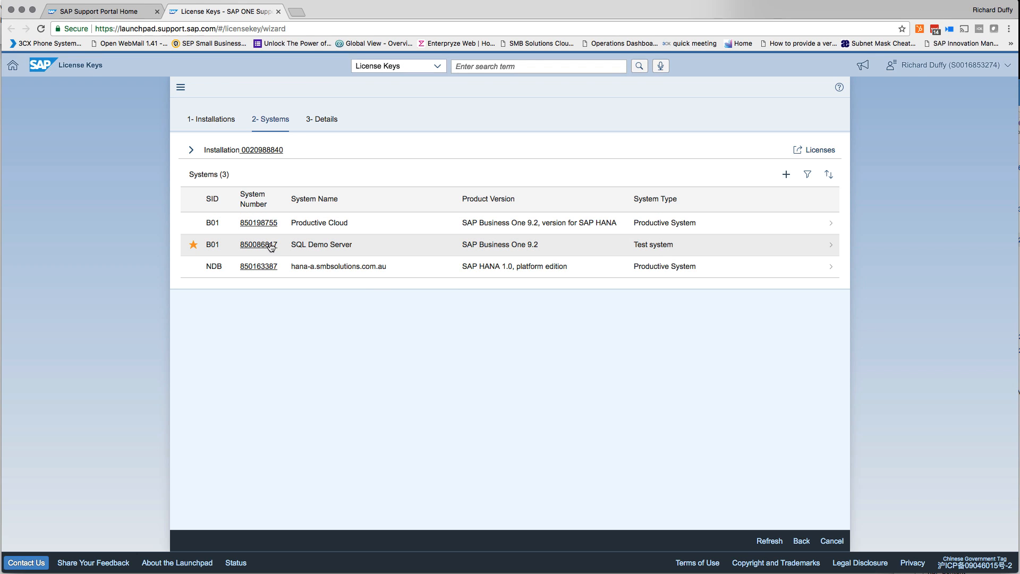
pyautogui.moveTo(258, 244)
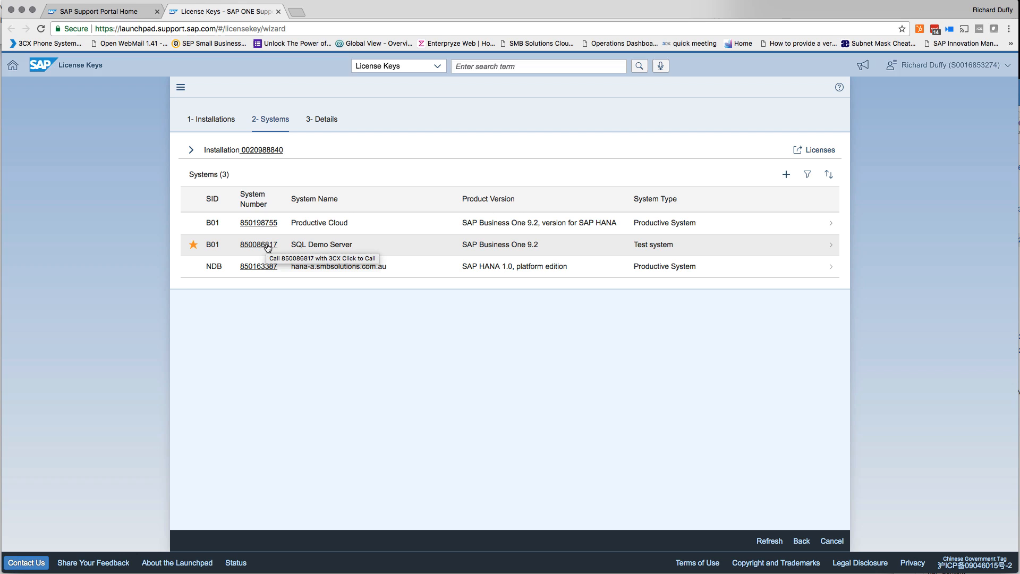
pyautogui.moveTo(306, 249)
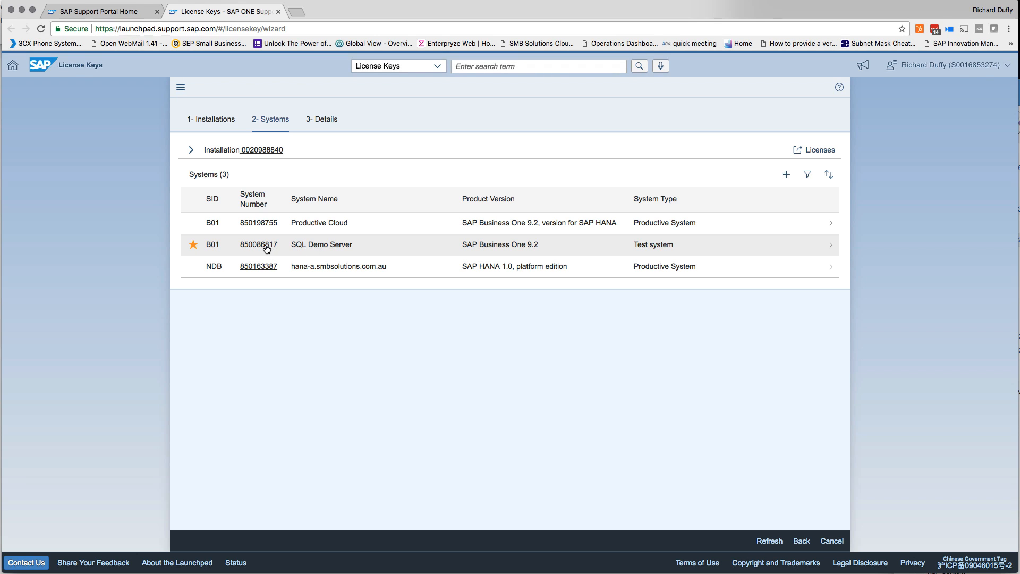
pyautogui.moveTo(258, 245)
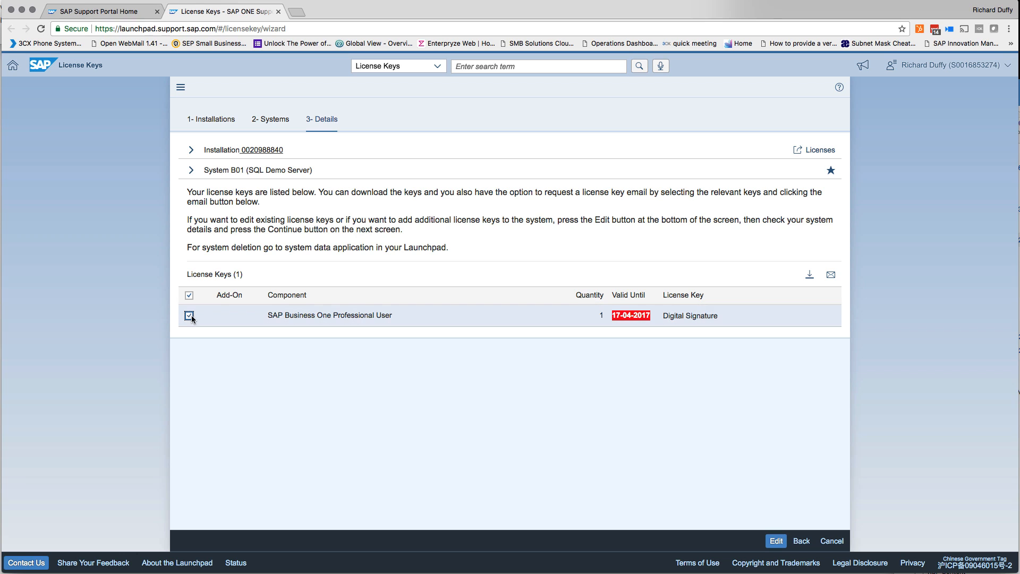
# - Select the SQL Demo Server's Professional User license key and edit its system details
pyautogui.click(190, 316)
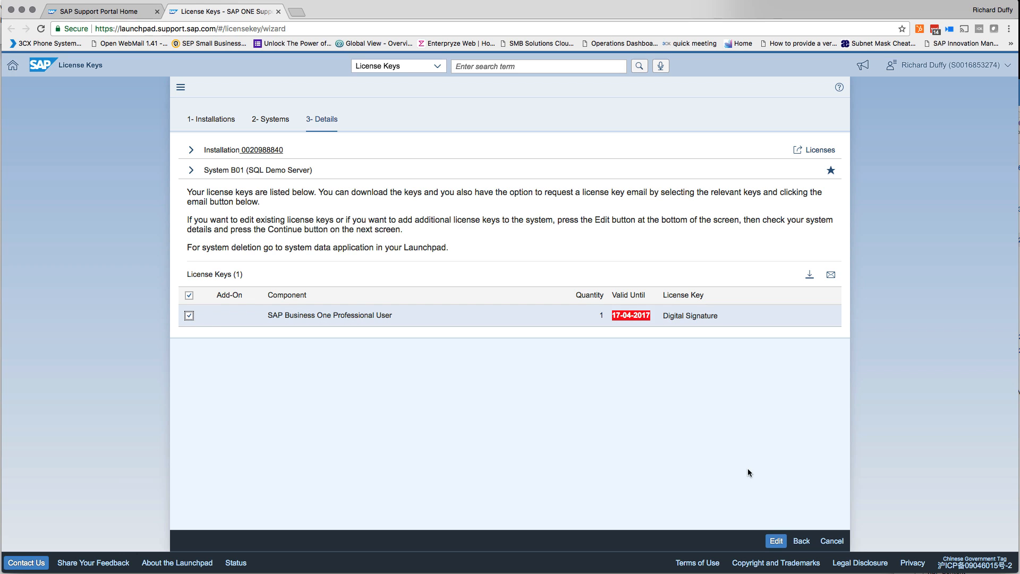
pyautogui.moveTo(781, 521)
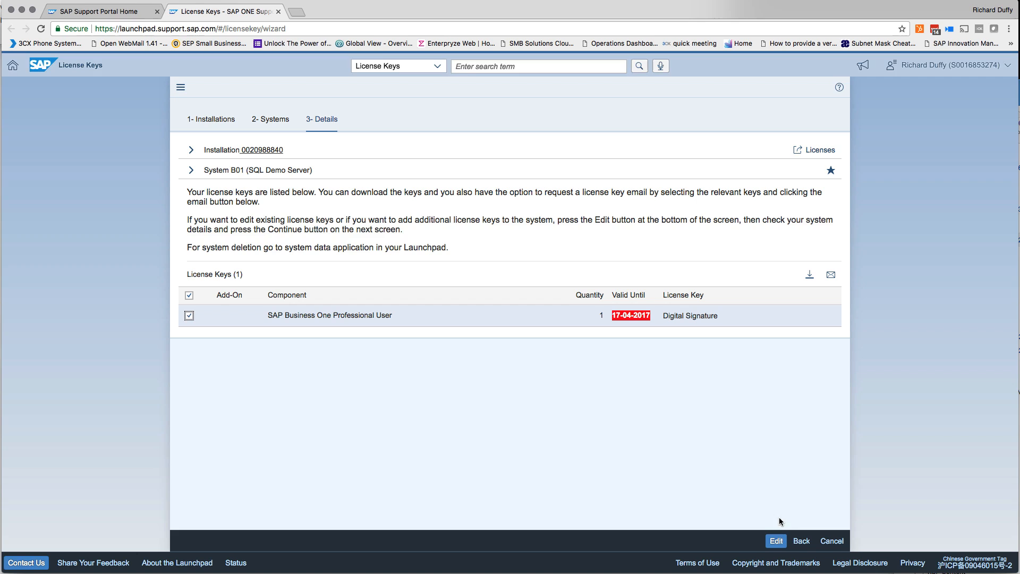
pyautogui.click(775, 541)
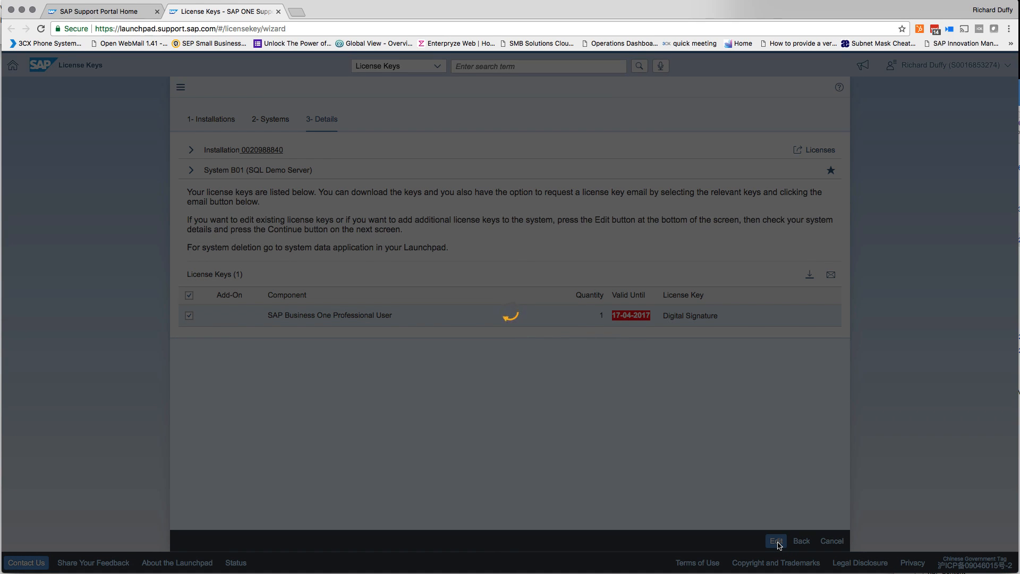
pyautogui.moveTo(658, 375)
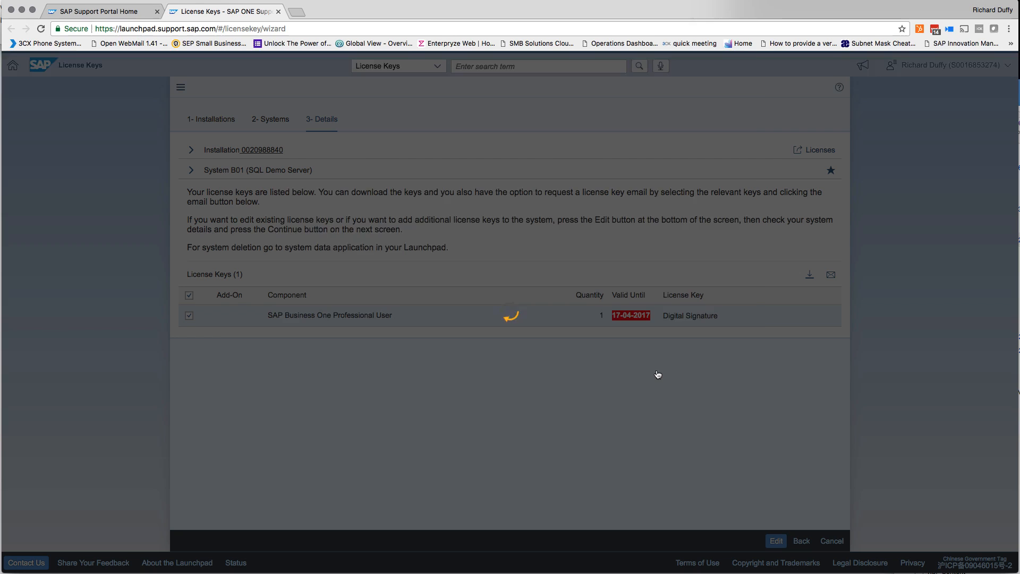
pyautogui.click(775, 541)
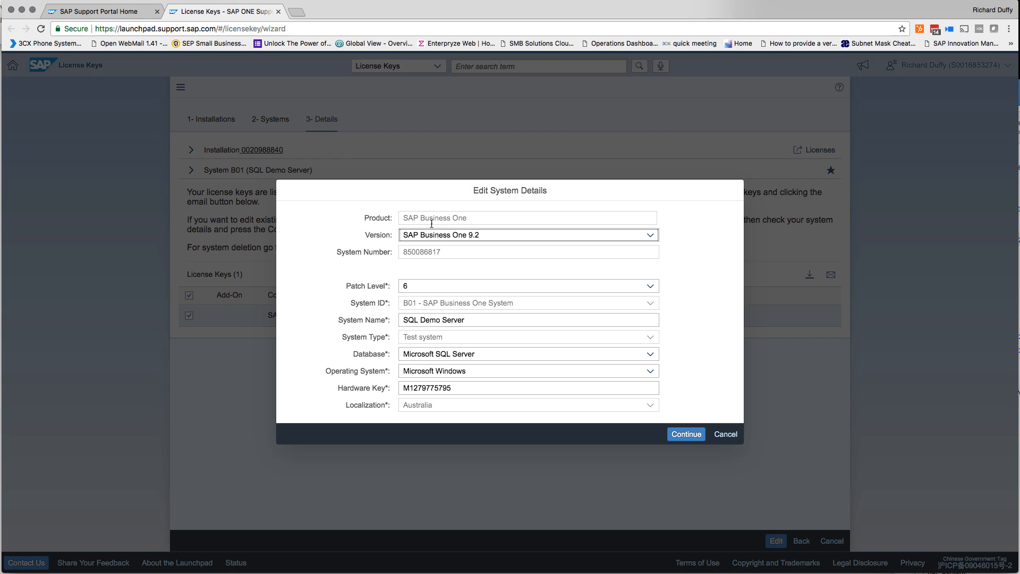
pyautogui.moveTo(637, 278)
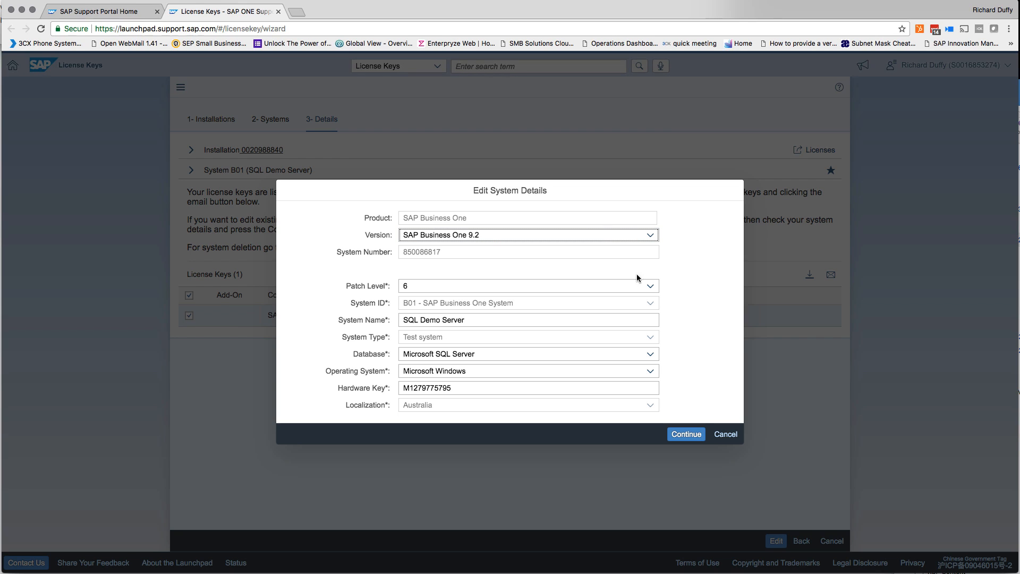
# - Change the SQL Demo Server patch level from 6 to 8 and submit
pyautogui.click(651, 285)
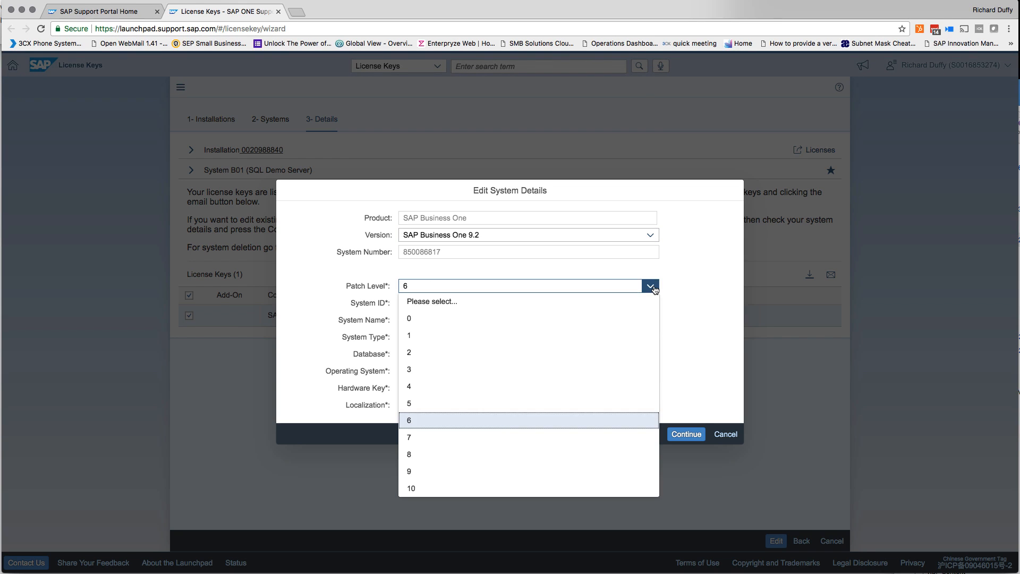
pyautogui.moveTo(416, 455)
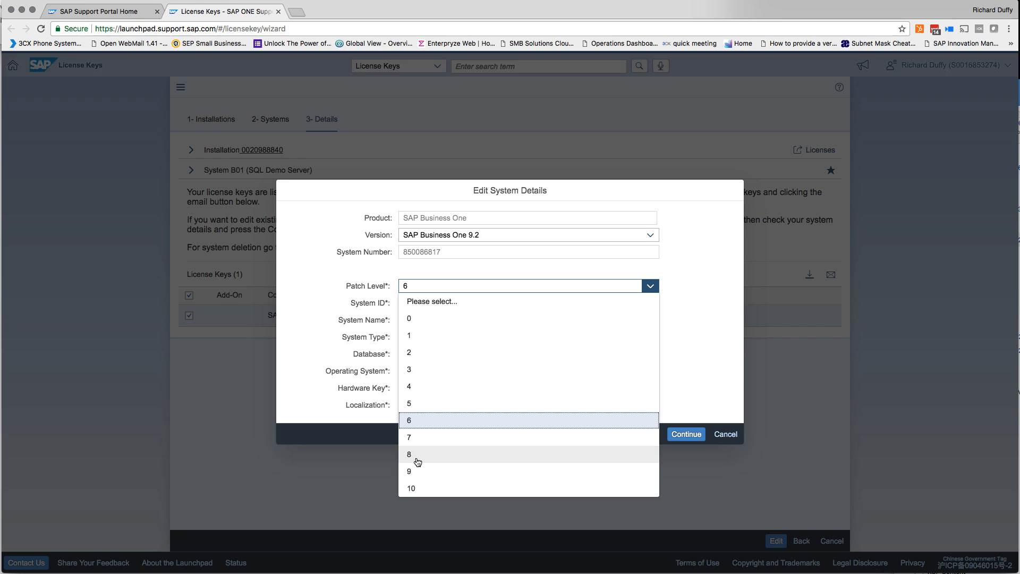
pyautogui.click(409, 453)
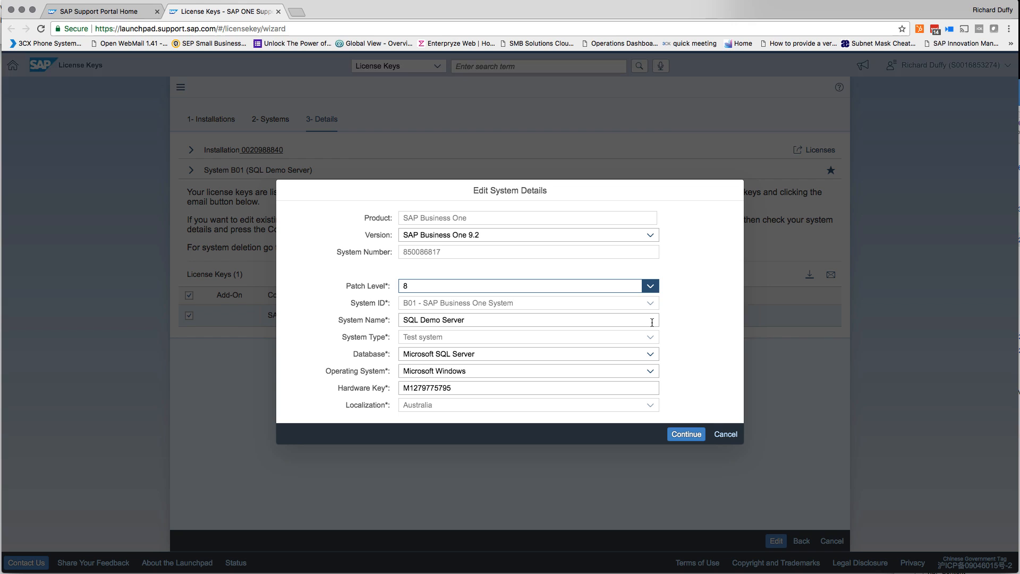
pyautogui.moveTo(650, 357)
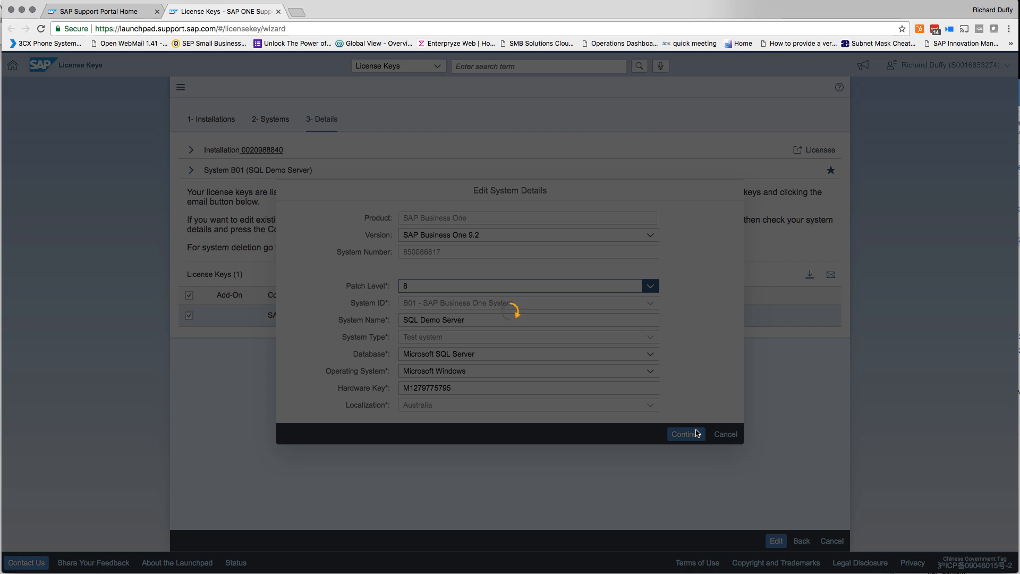
pyautogui.click(685, 434)
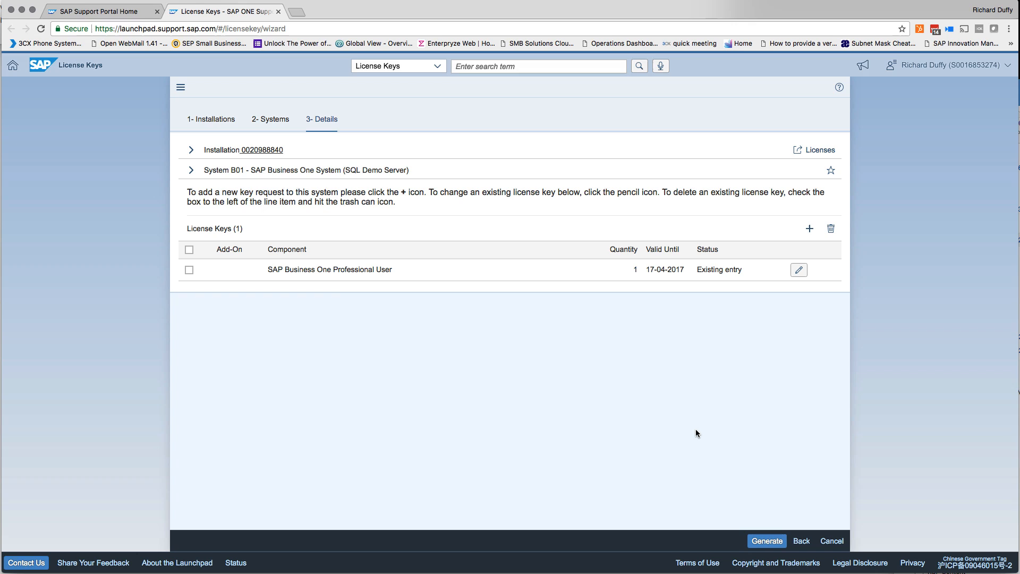
pyautogui.moveTo(322, 270)
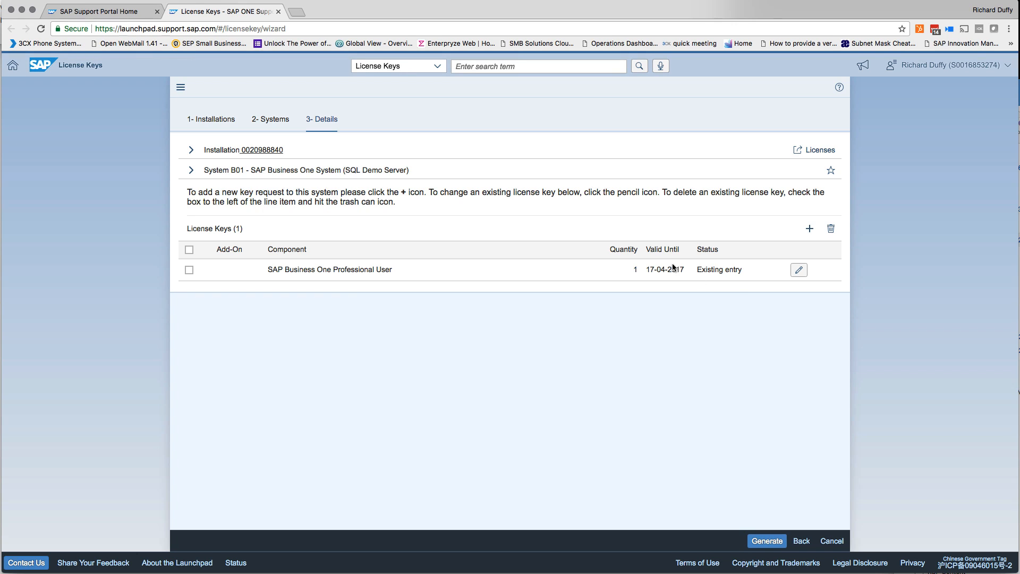
pyautogui.moveTo(657, 266)
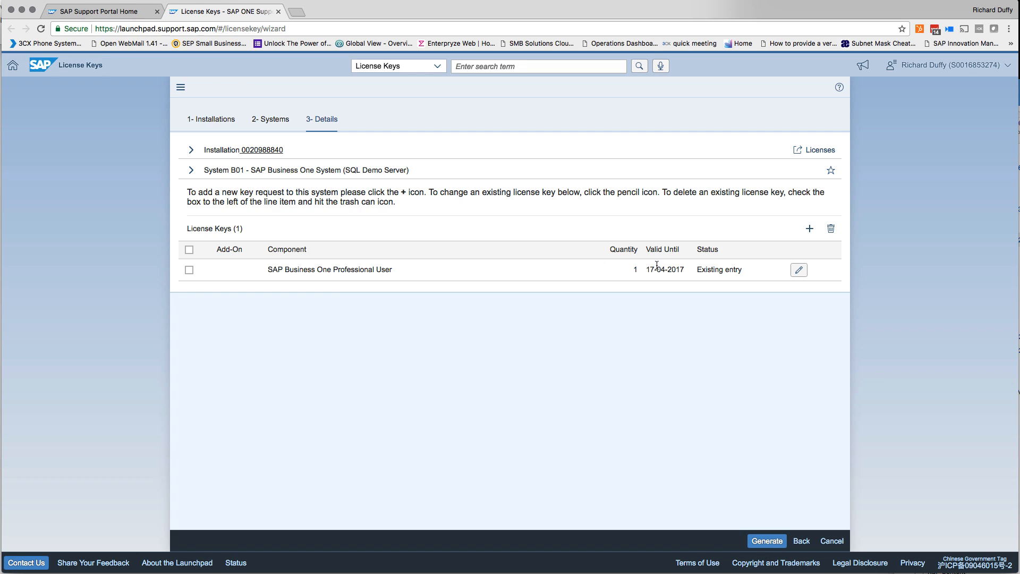
# - Add a new license key request for the SQL Demo Server
pyautogui.click(798, 270)
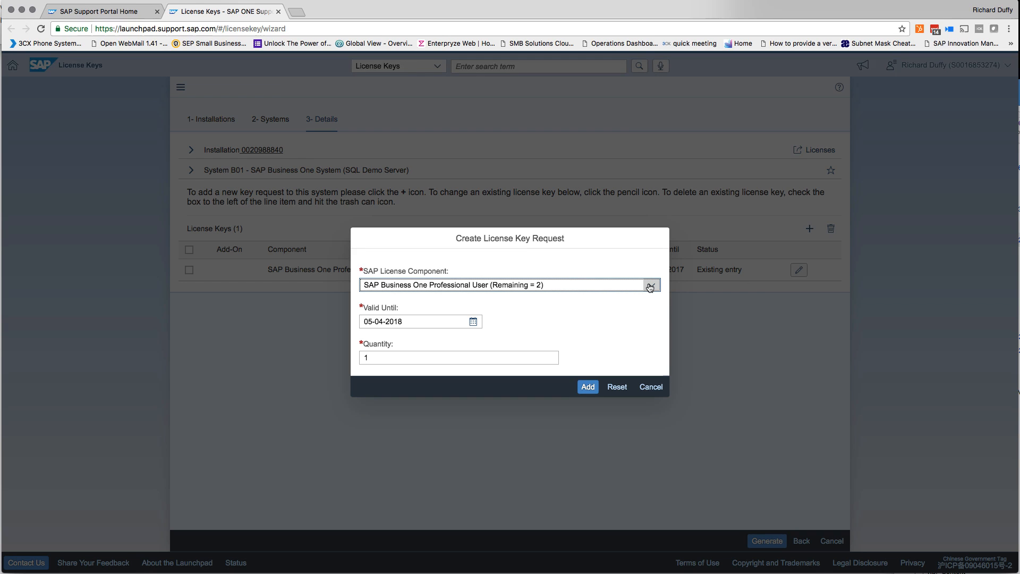
# - Request two Professional User licenses after quantity 3 is rejected as exceeding the allowance
pyautogui.click(651, 285)
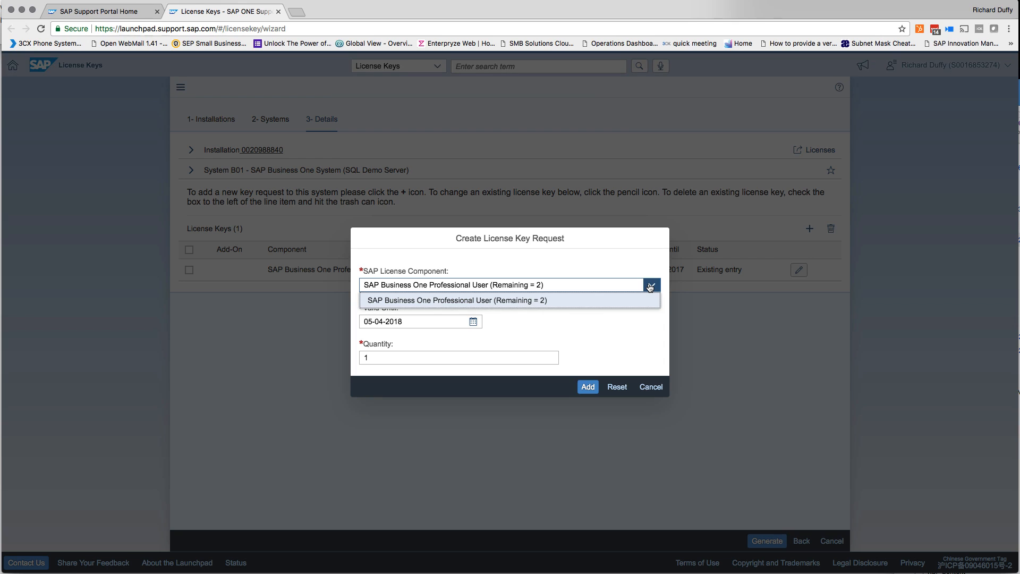
pyautogui.moveTo(597, 308)
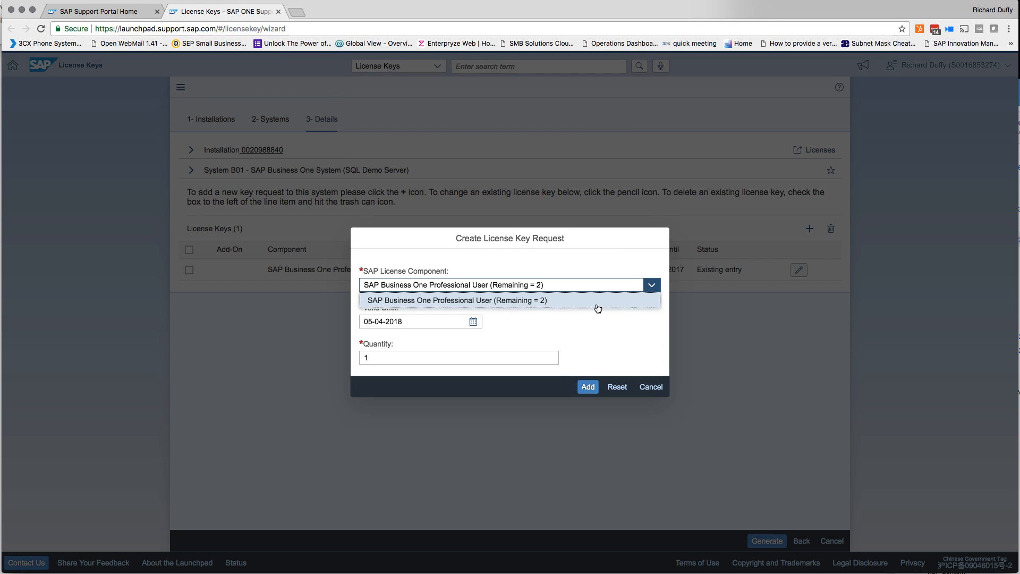
pyautogui.click(509, 300)
pyautogui.write('3')
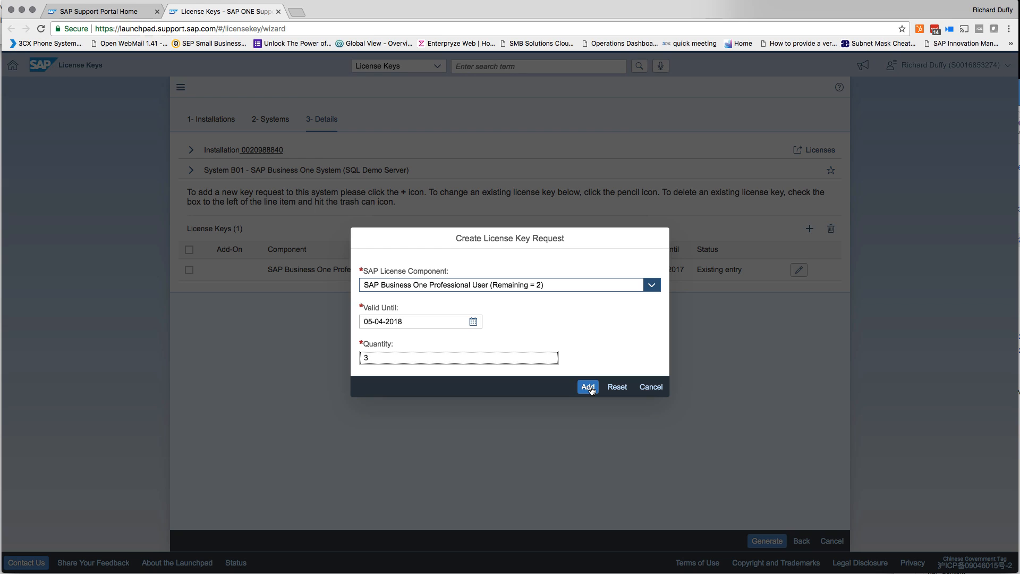
pyautogui.click(587, 386)
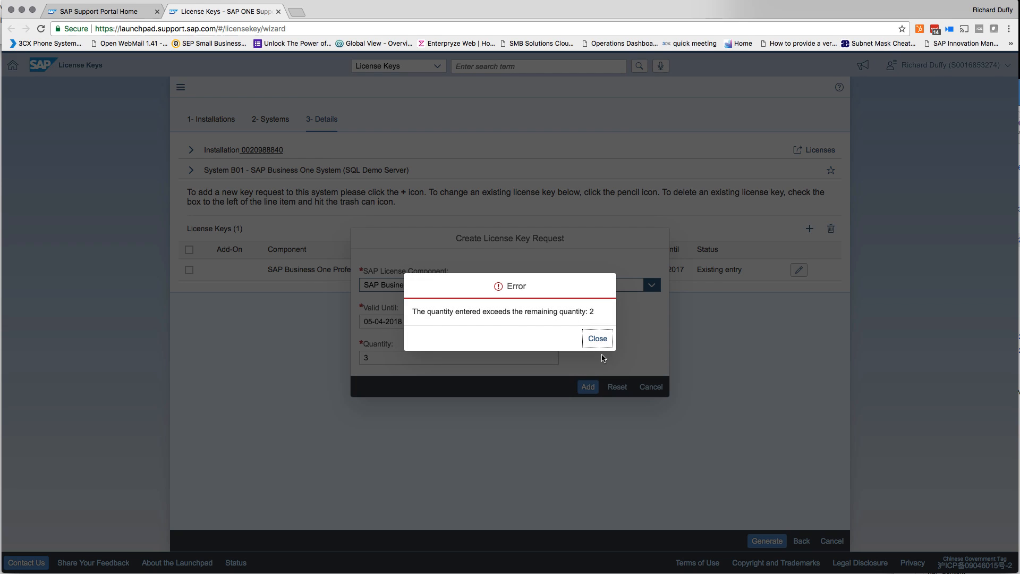
pyautogui.moveTo(429, 312)
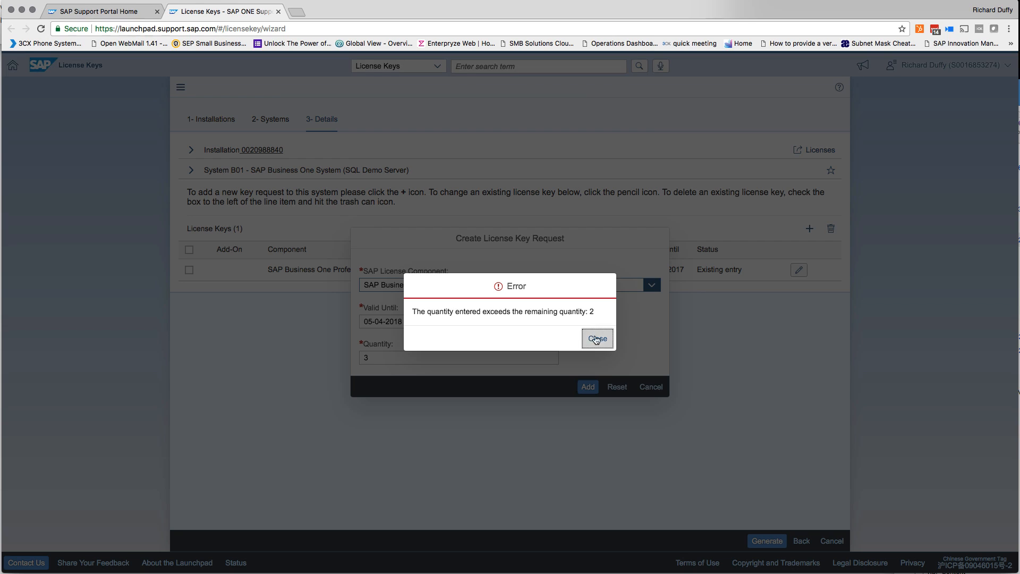
pyautogui.click(596, 339)
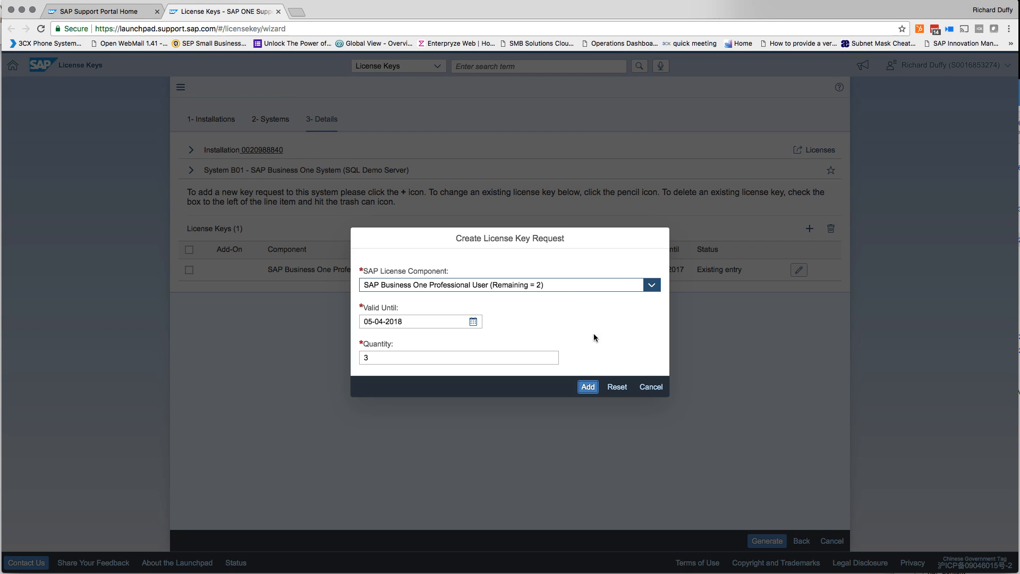
pyautogui.moveTo(391, 373)
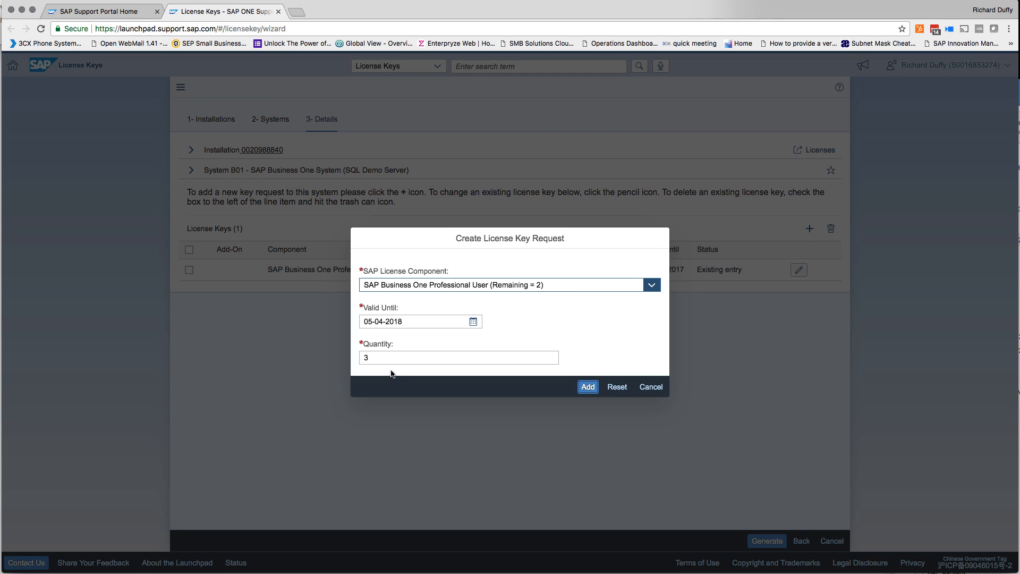
pyautogui.click(458, 357)
pyautogui.write('2')
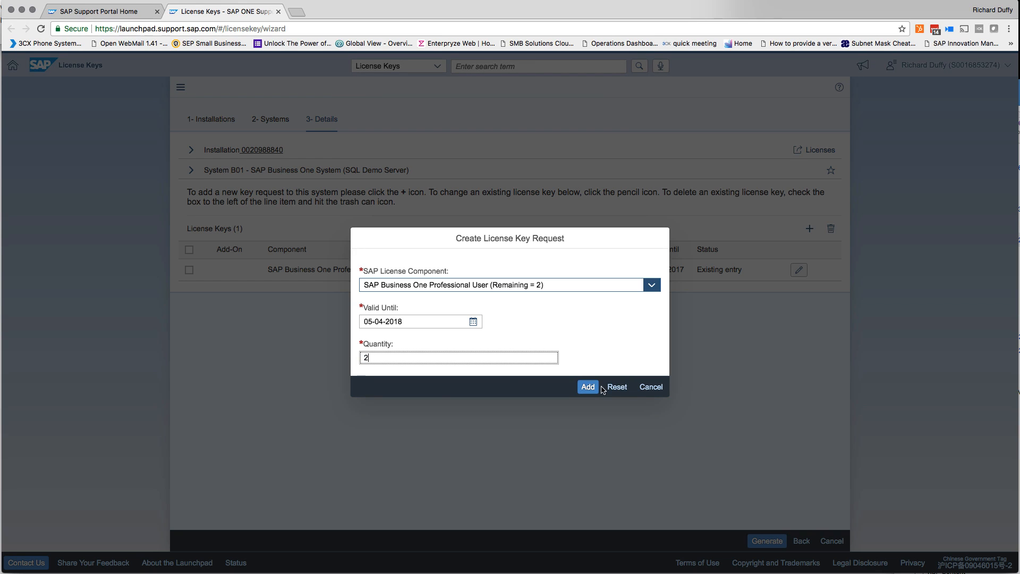
pyautogui.click(587, 386)
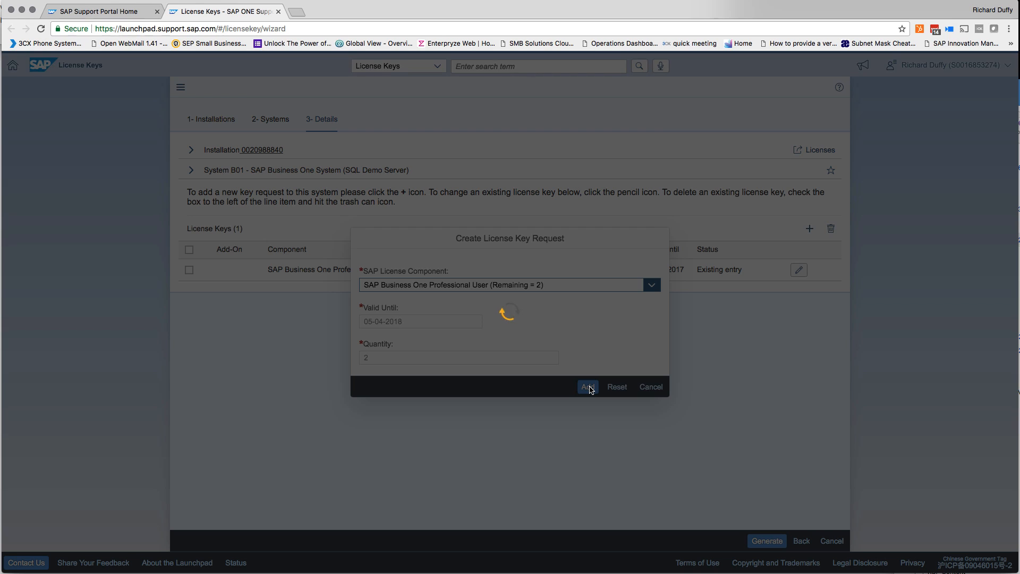
# - Generate the license key for the two Professional User licenses
pyautogui.click(588, 386)
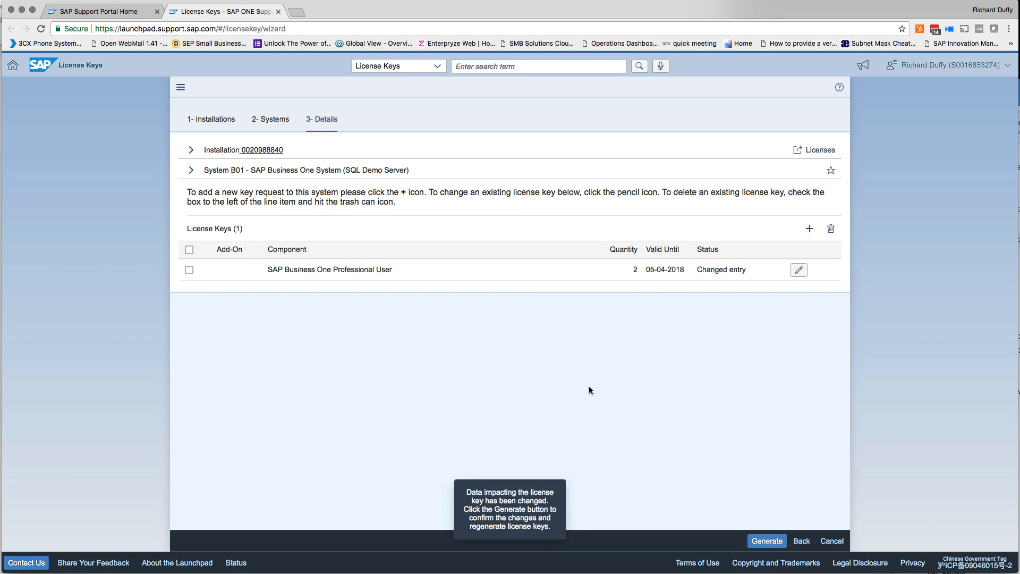
pyautogui.moveTo(484, 342)
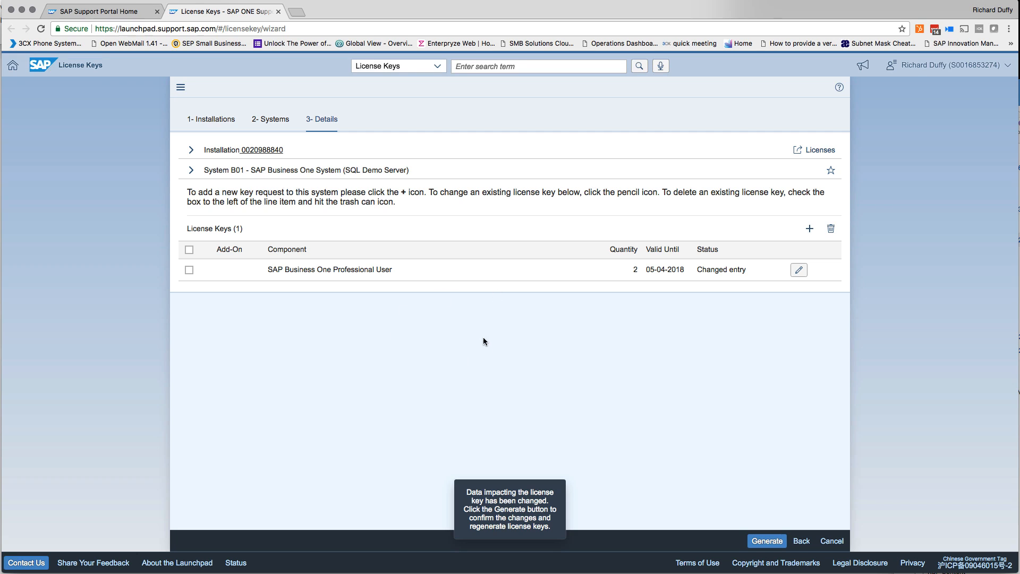
pyautogui.moveTo(646, 389)
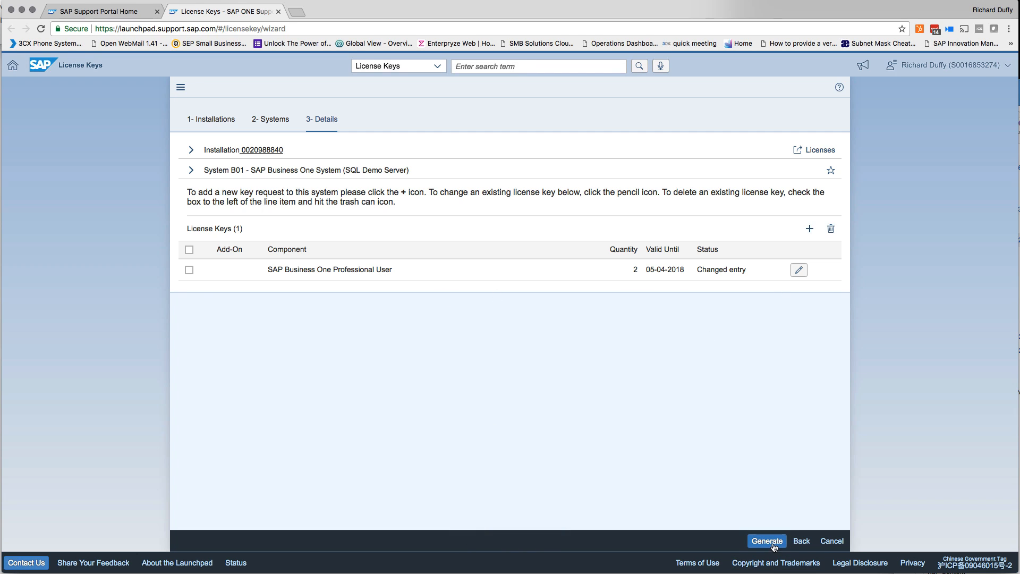
pyautogui.click(766, 541)
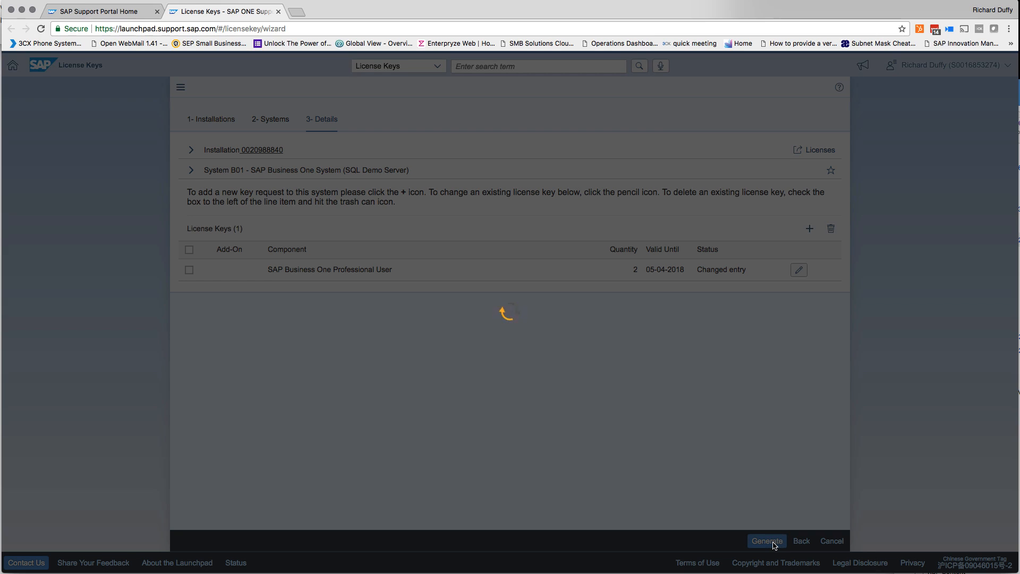
pyautogui.click(766, 541)
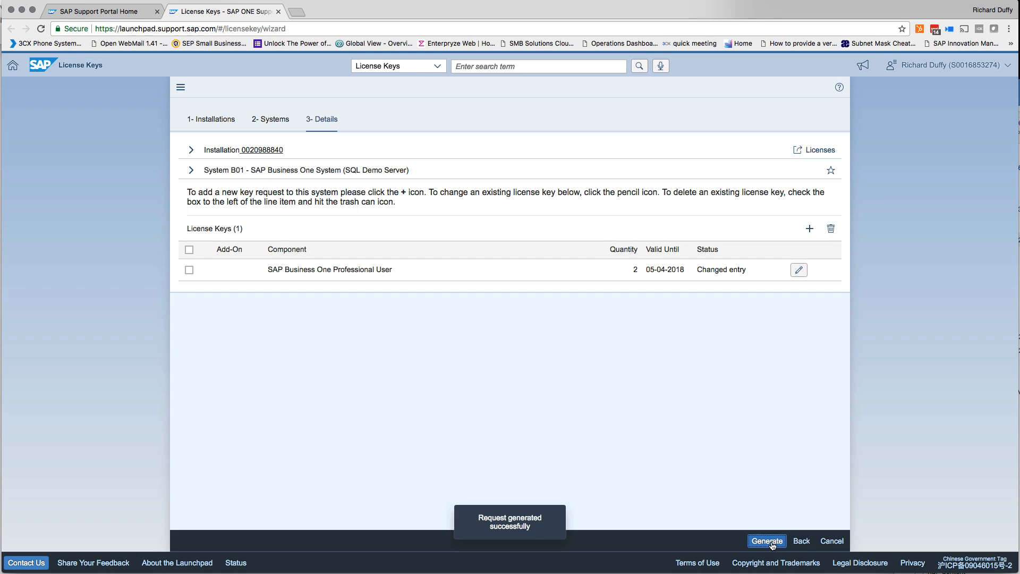
pyautogui.click(766, 541)
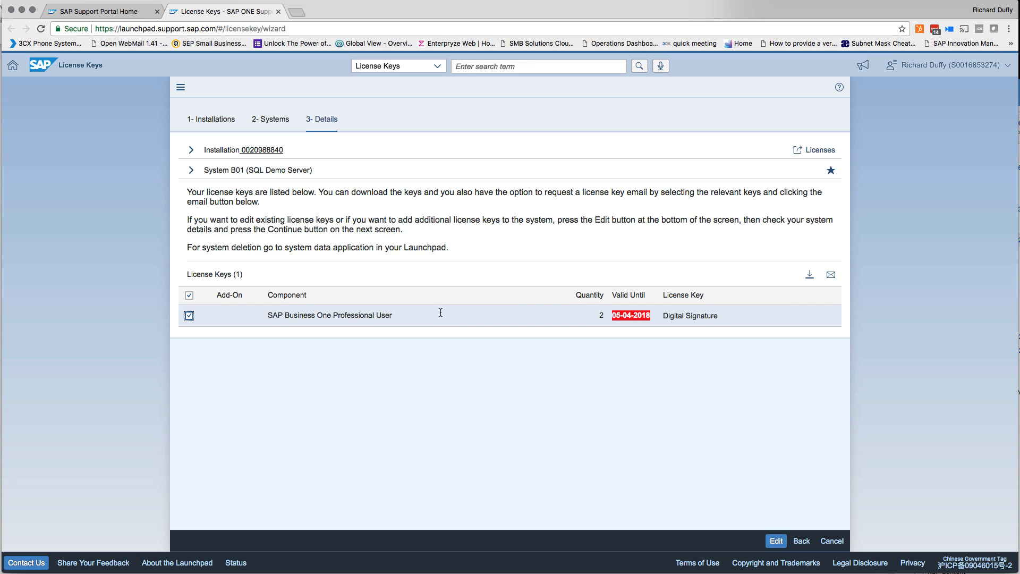
pyautogui.moveTo(810, 274)
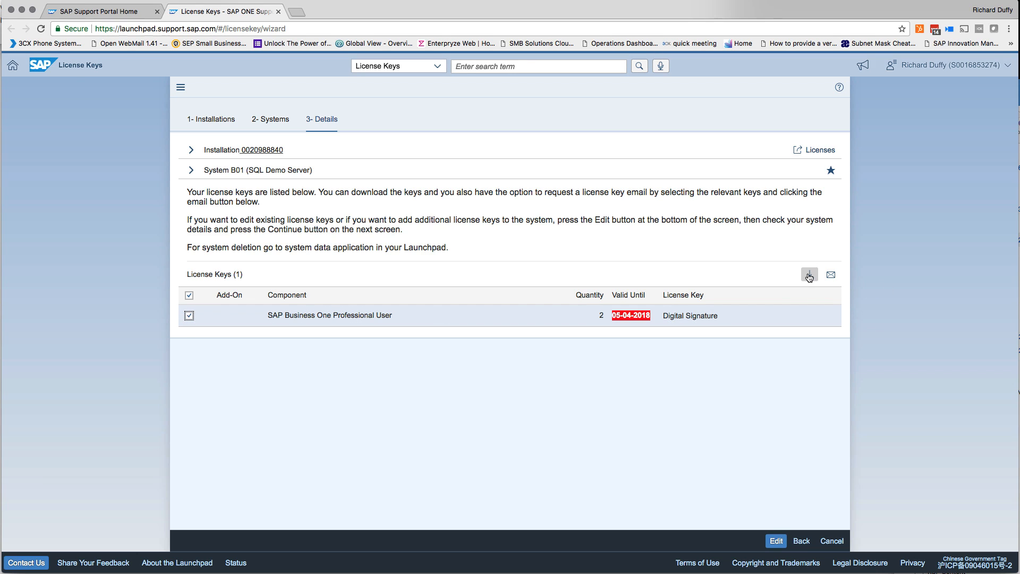
pyautogui.moveTo(809, 273)
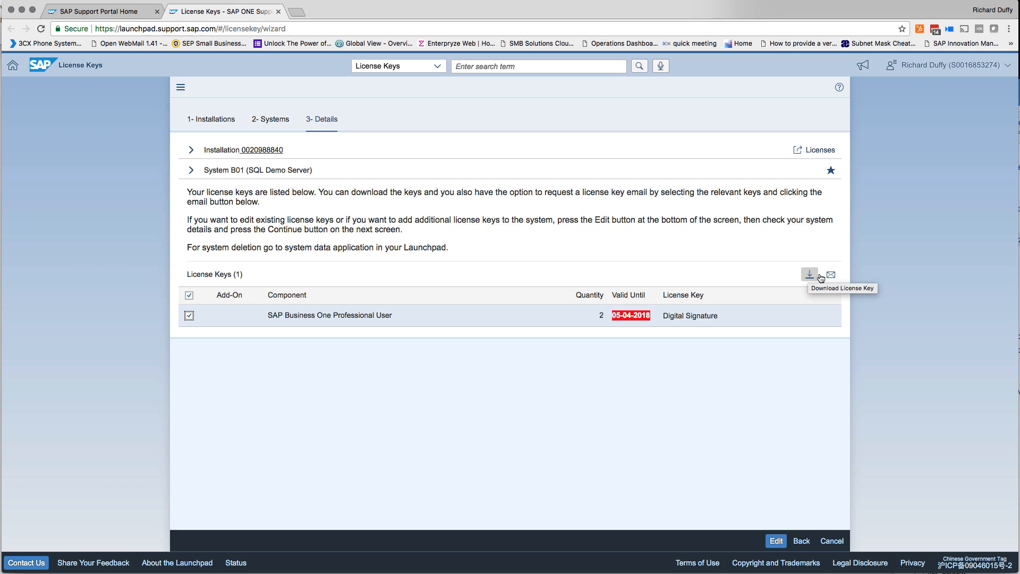
pyautogui.moveTo(810, 275)
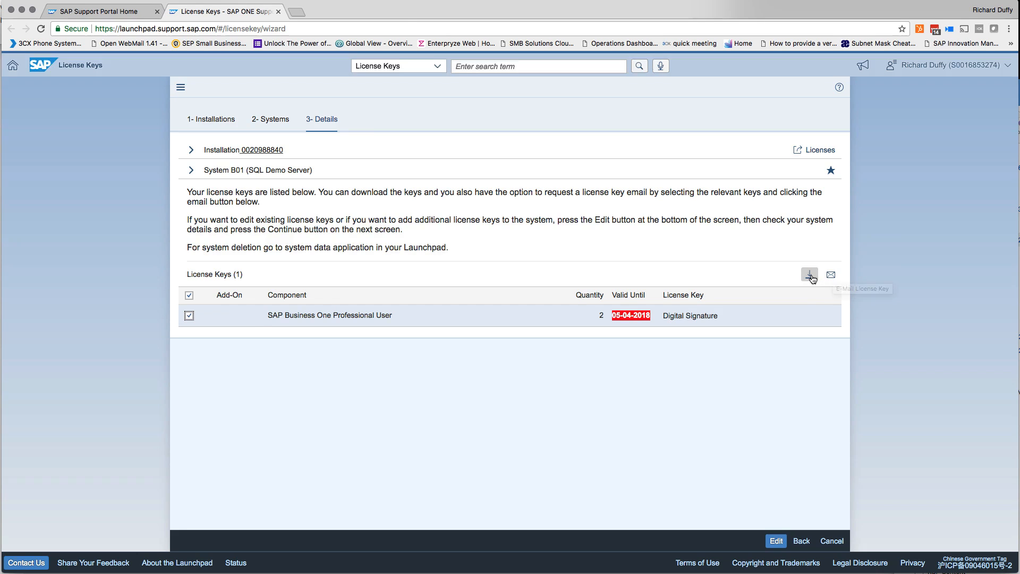
# - Download the generated license key file
pyautogui.click(810, 274)
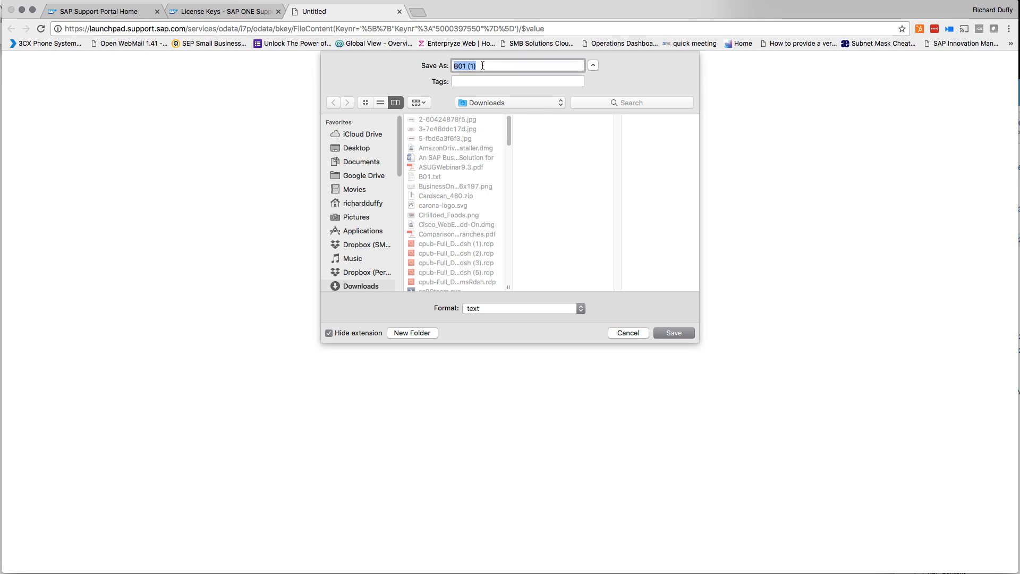
# - Save the license key to Downloads as 'smb sql license'
pyautogui.write('smb sql')
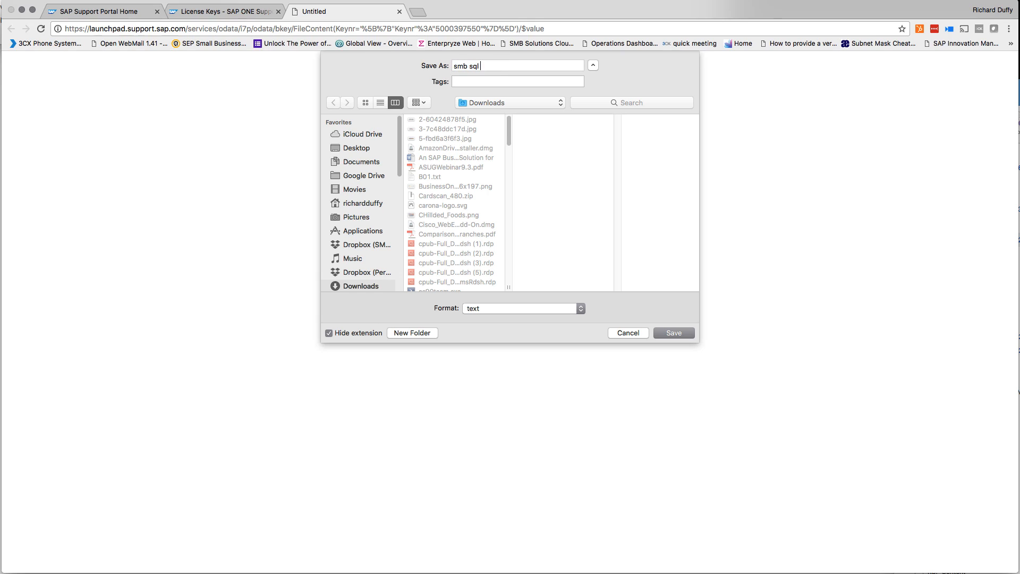
pyautogui.write('lic')
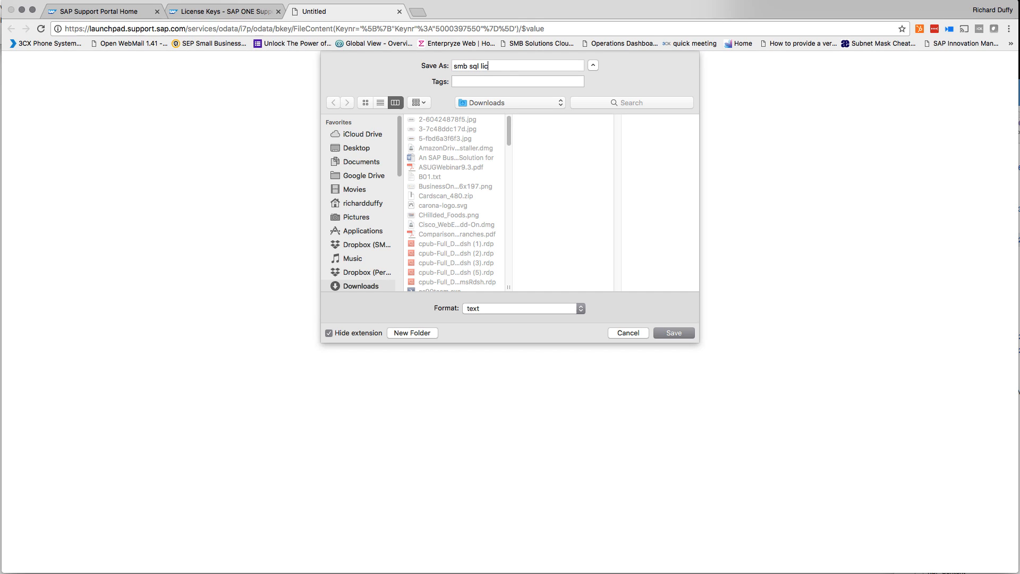
pyautogui.write('ense')
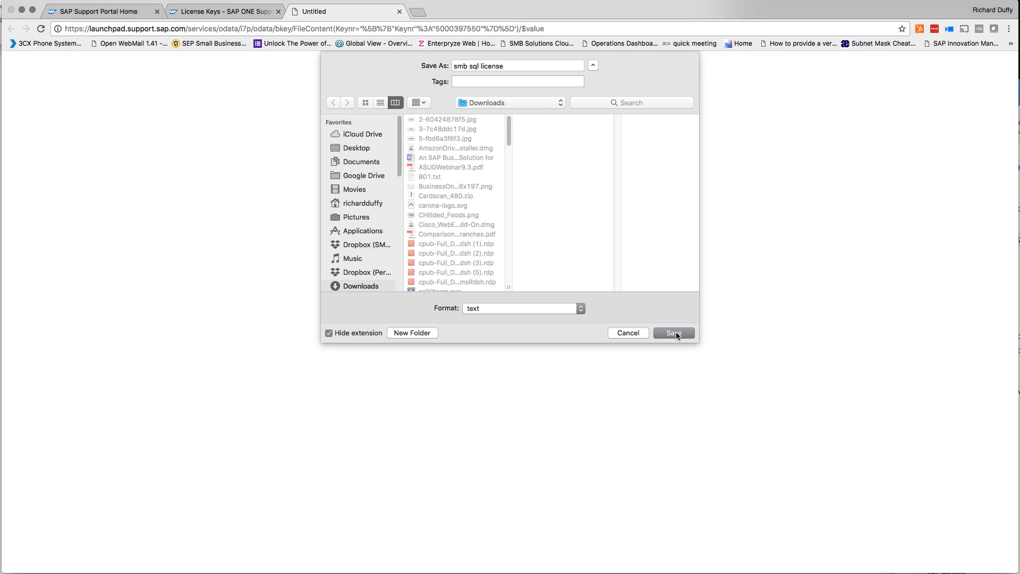
pyautogui.click(673, 333)
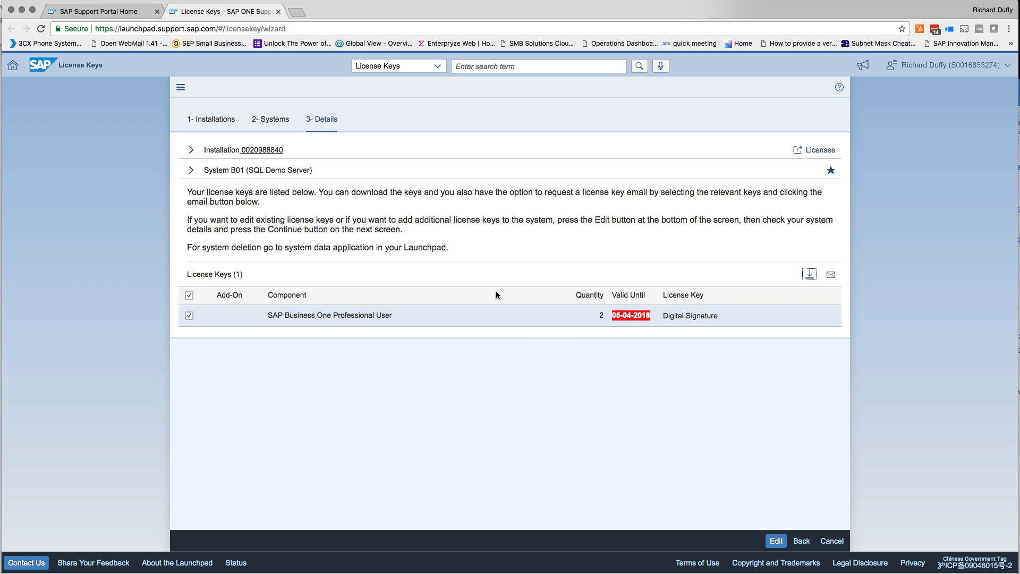
pyautogui.moveTo(506, 278)
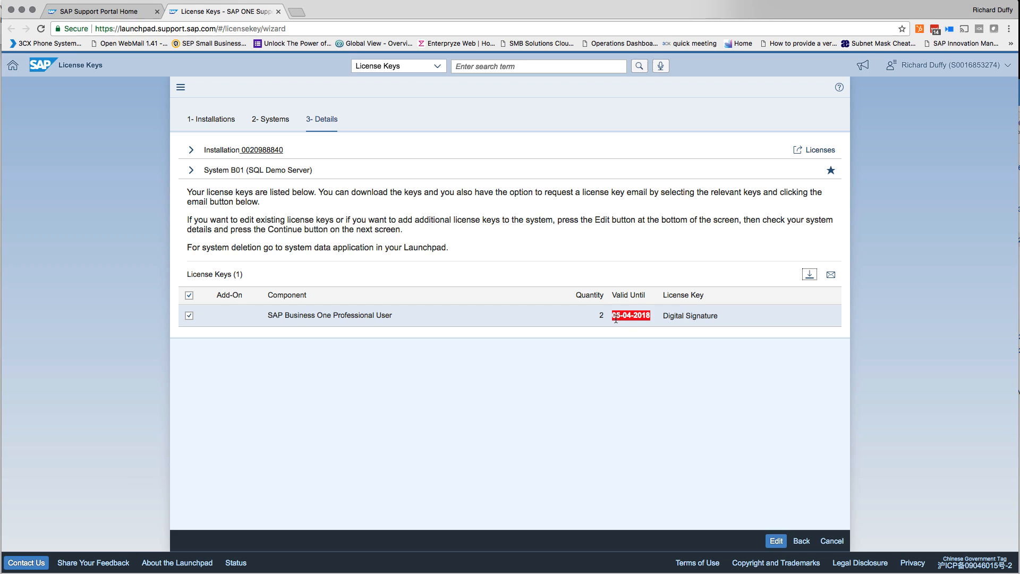
pyautogui.moveTo(433, 209)
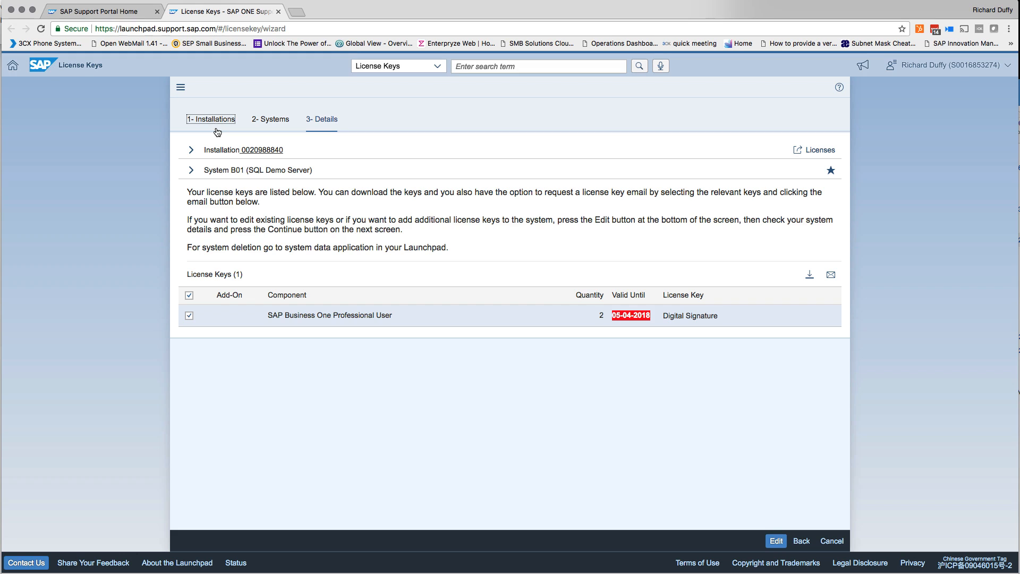
pyautogui.moveTo(262, 142)
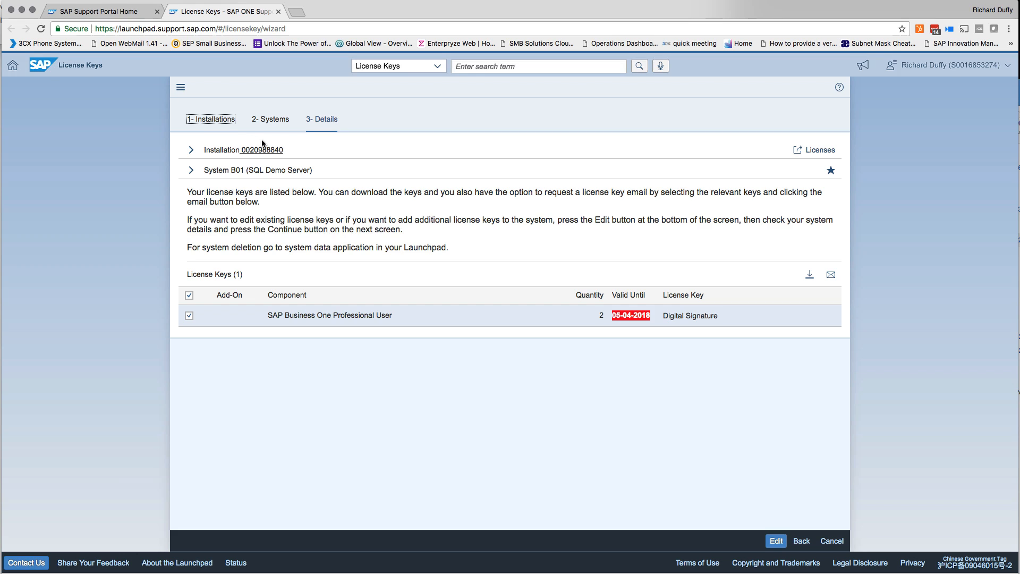